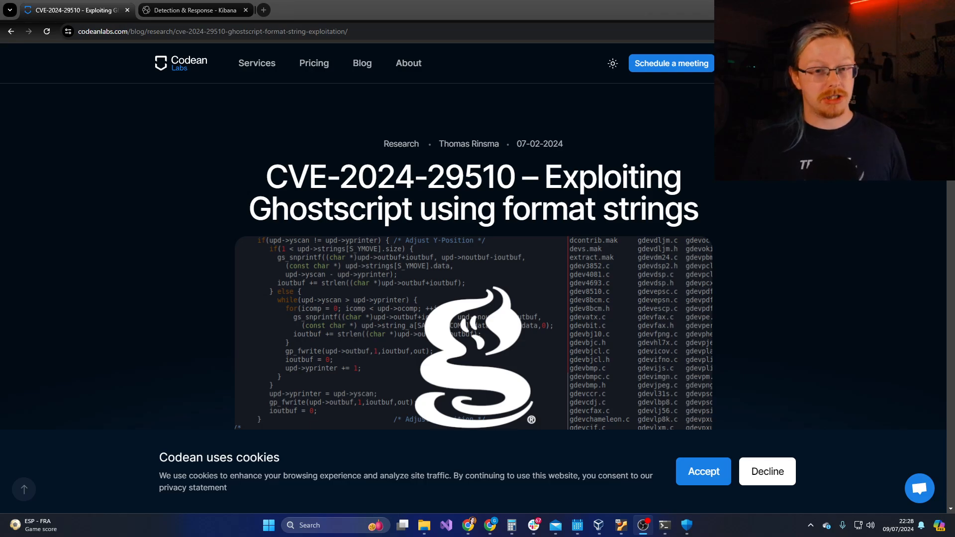
Step: Read the CVE-2024-29510 write-up, highlighting the vulnerable range Ghostscript ≤ 10.03.0
scroll(down, 3)
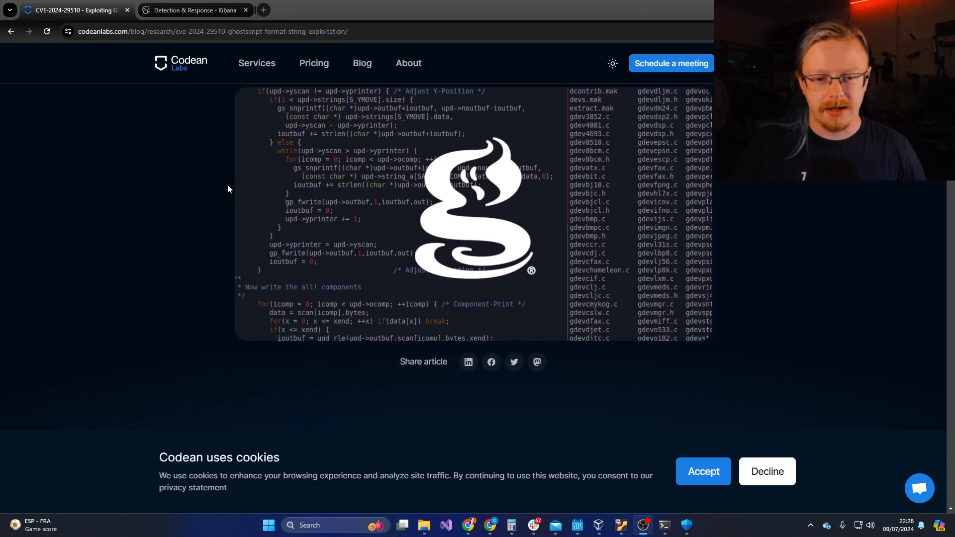
scroll(down, 3)
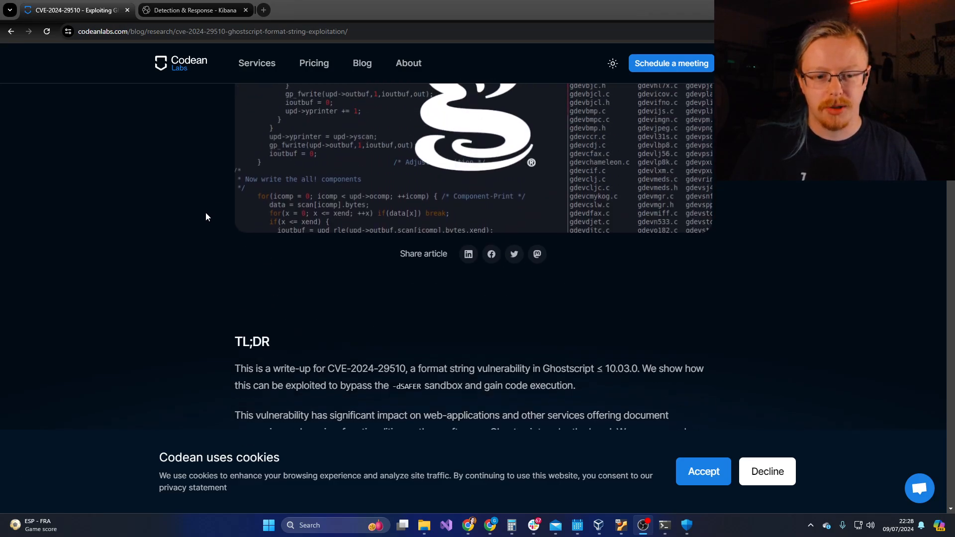
scroll(down, 3)
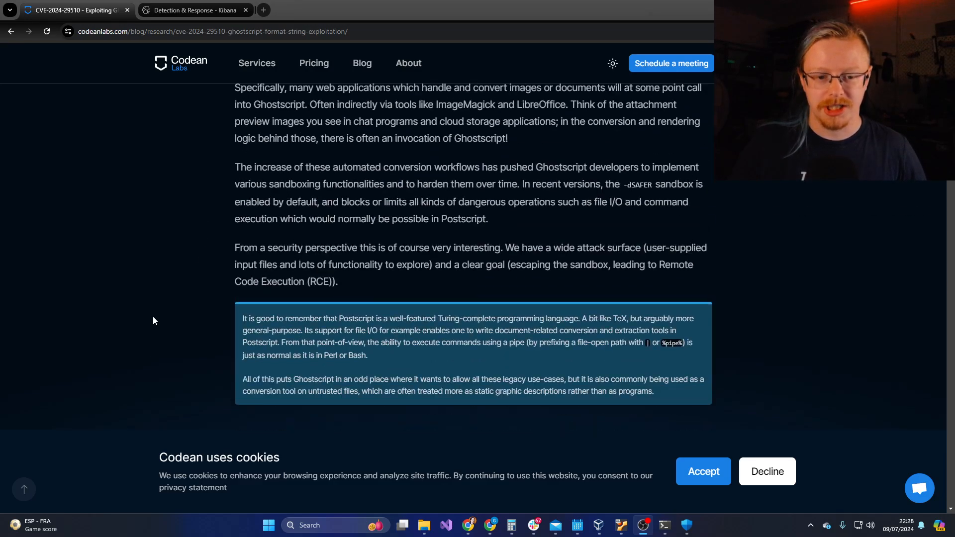
scroll(down, 3)
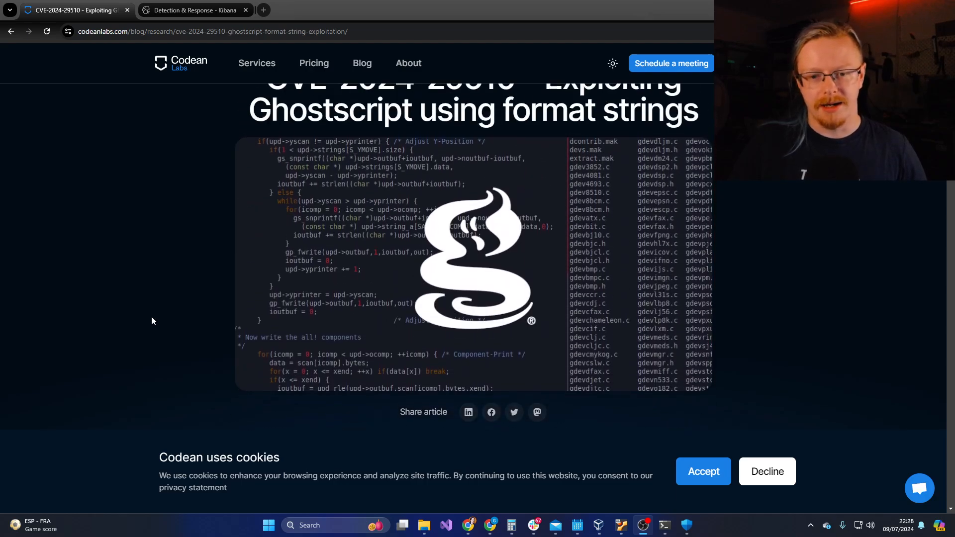
scroll(down, 3)
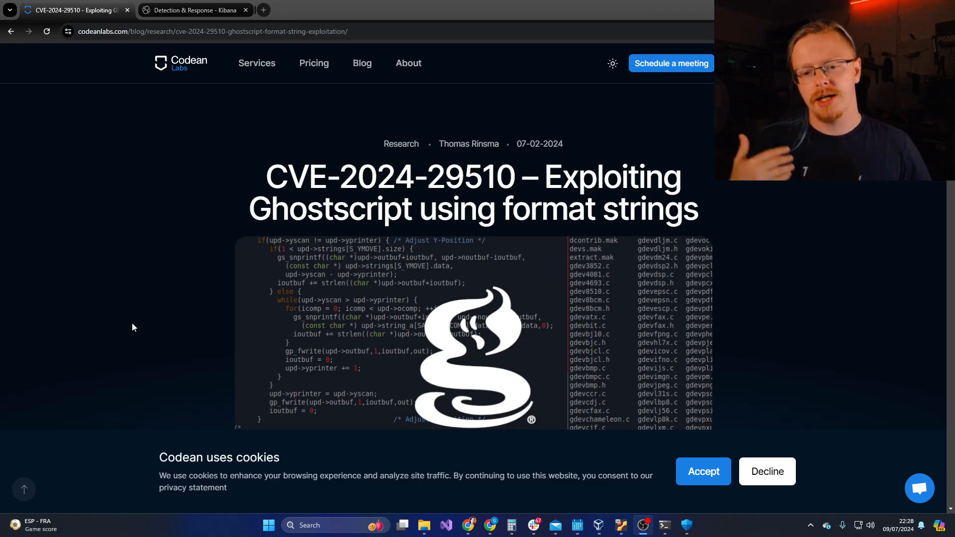
scroll(down, 3)
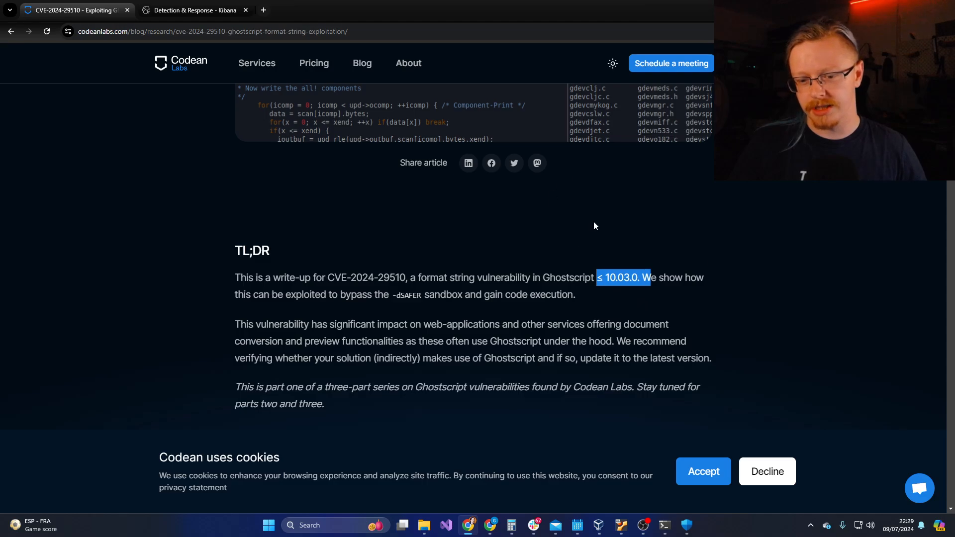
mouse_move(621, 233)
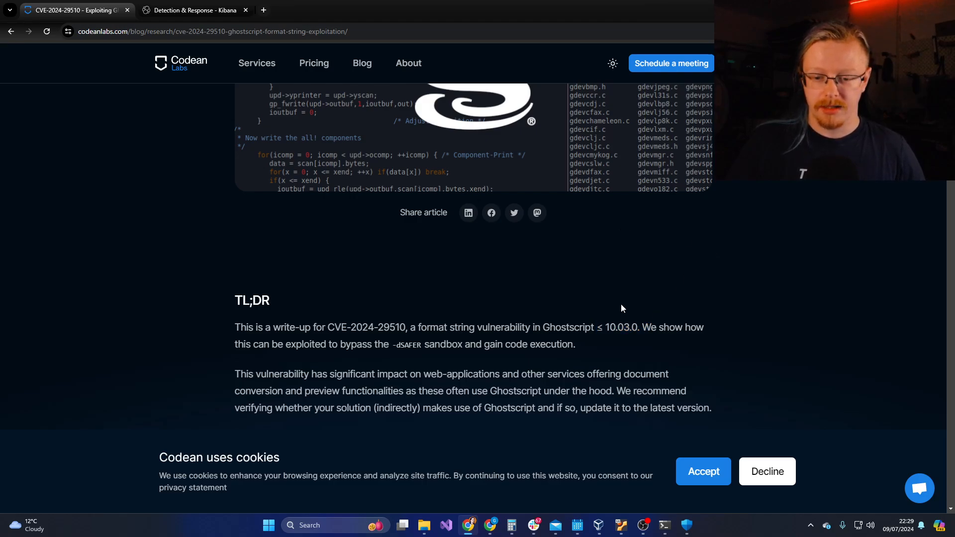
drag(542, 327, 631, 328)
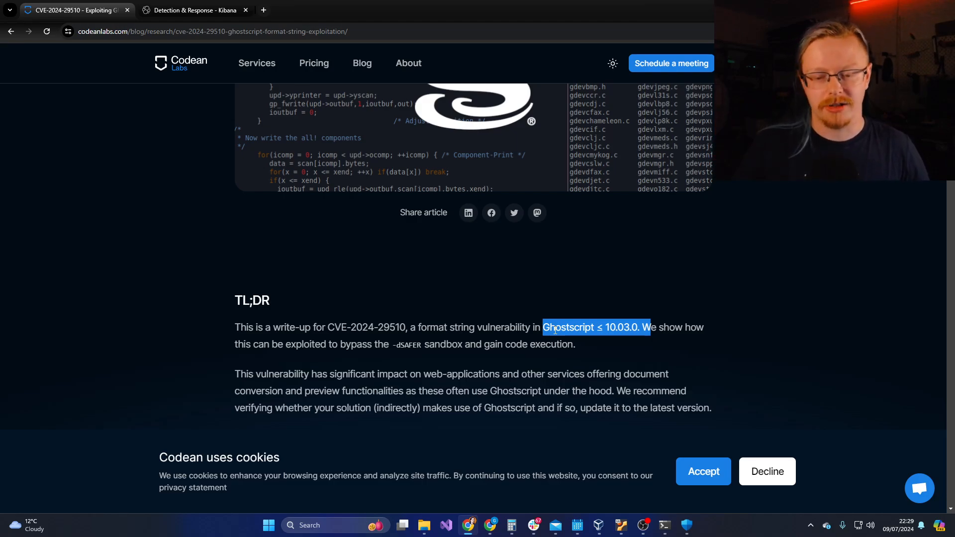
click(397, 306)
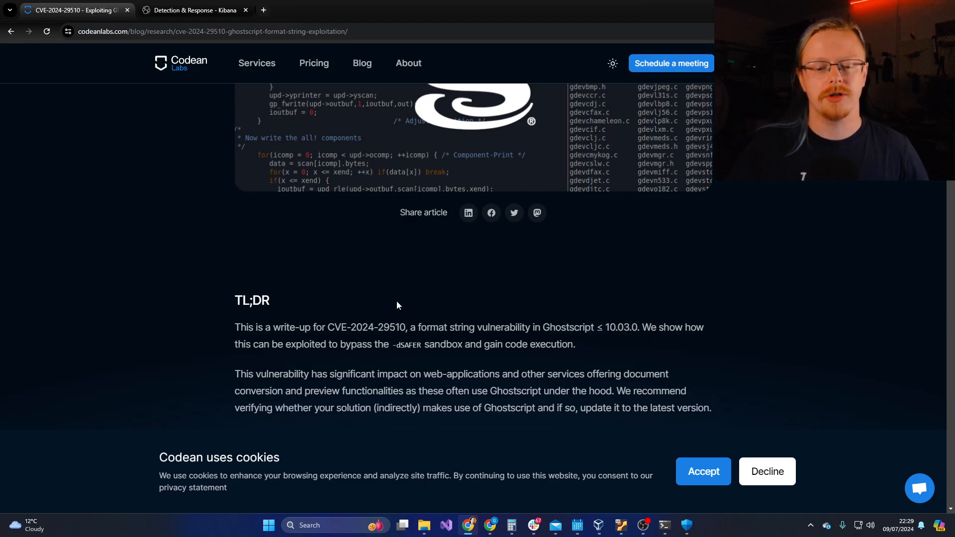
scroll(down, 3)
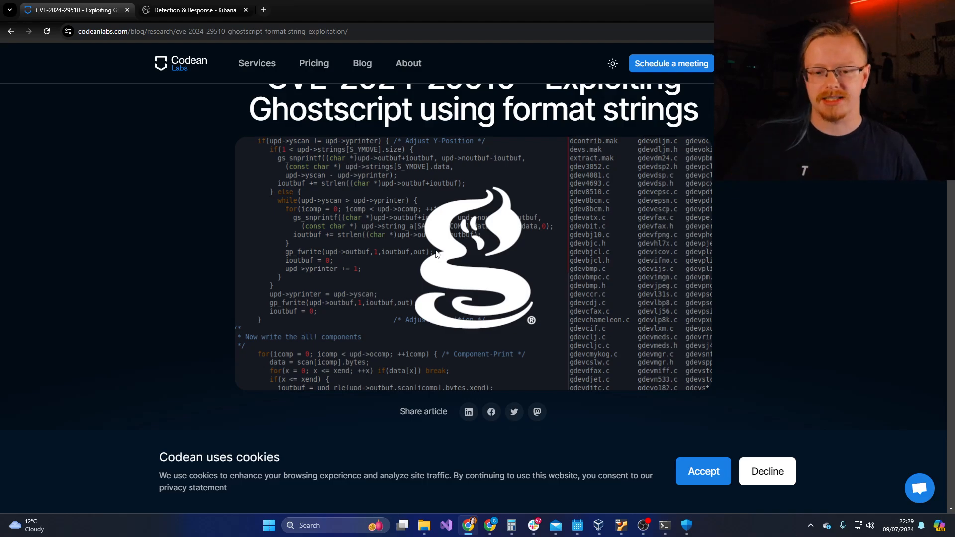
scroll(down, 3)
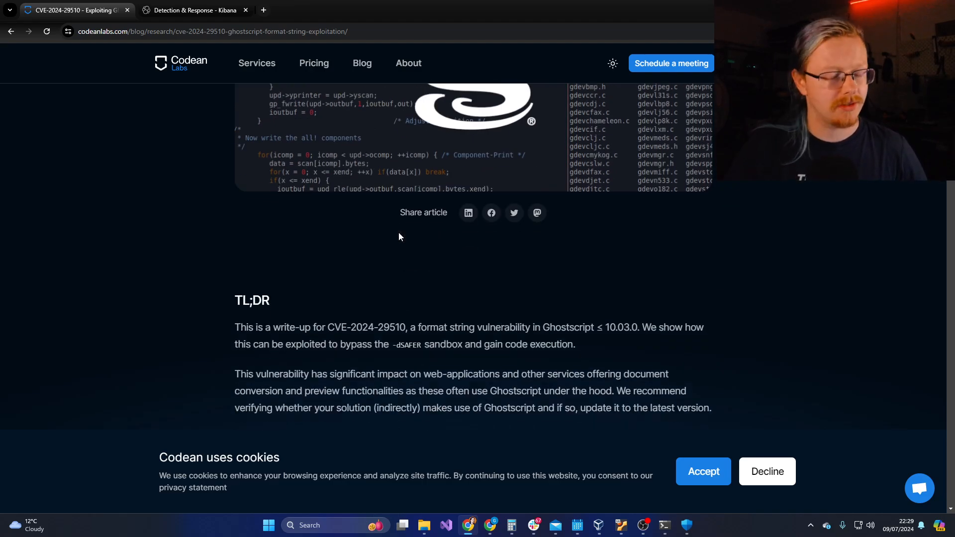
mouse_move(342, 142)
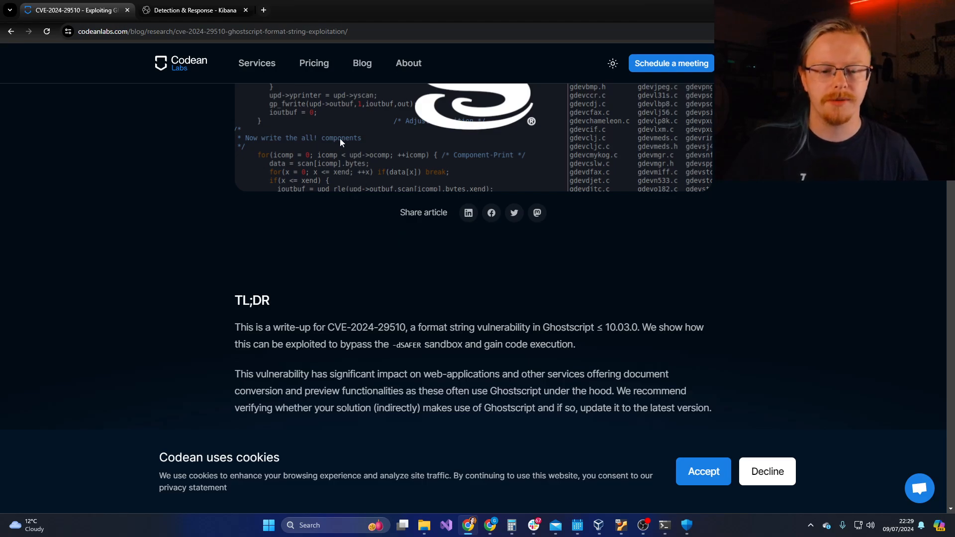
scroll(up, 3)
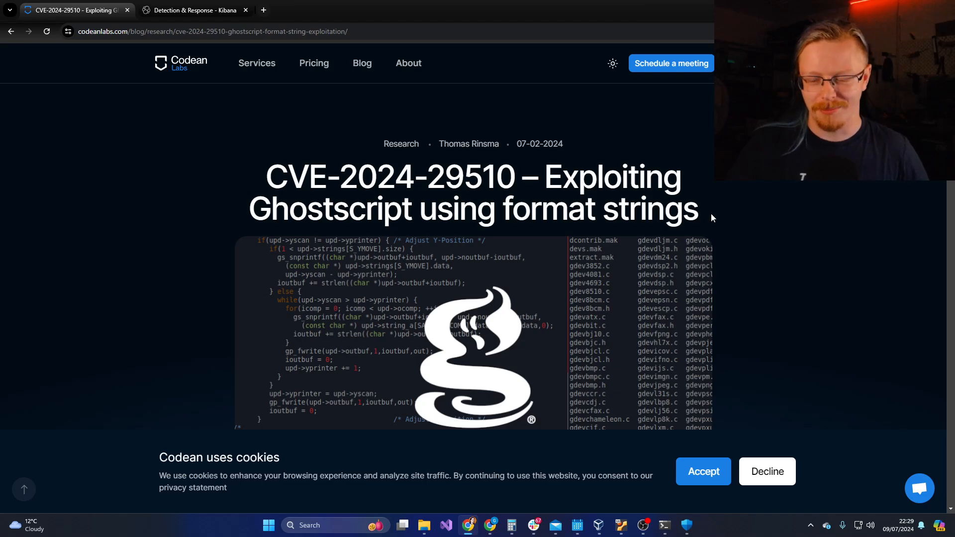
mouse_move(164, 179)
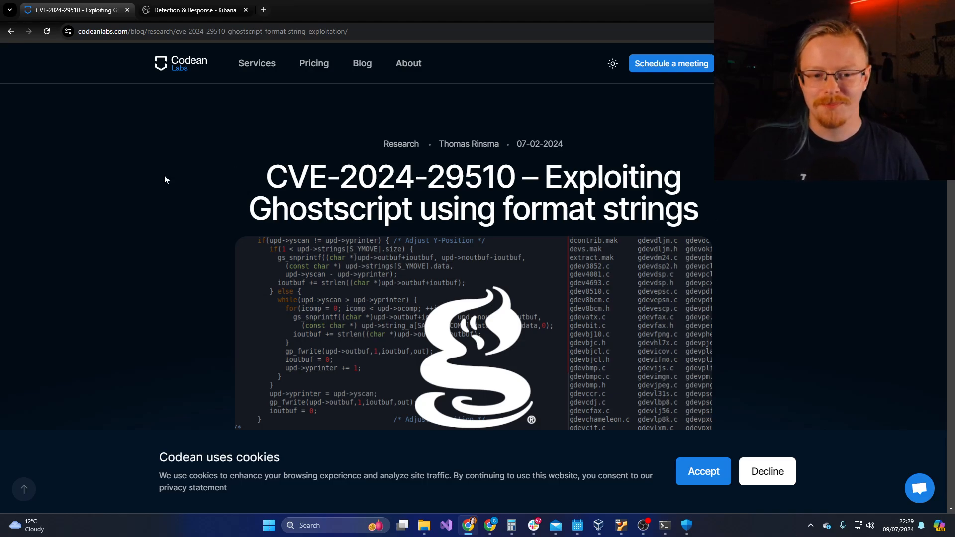
mouse_move(219, 182)
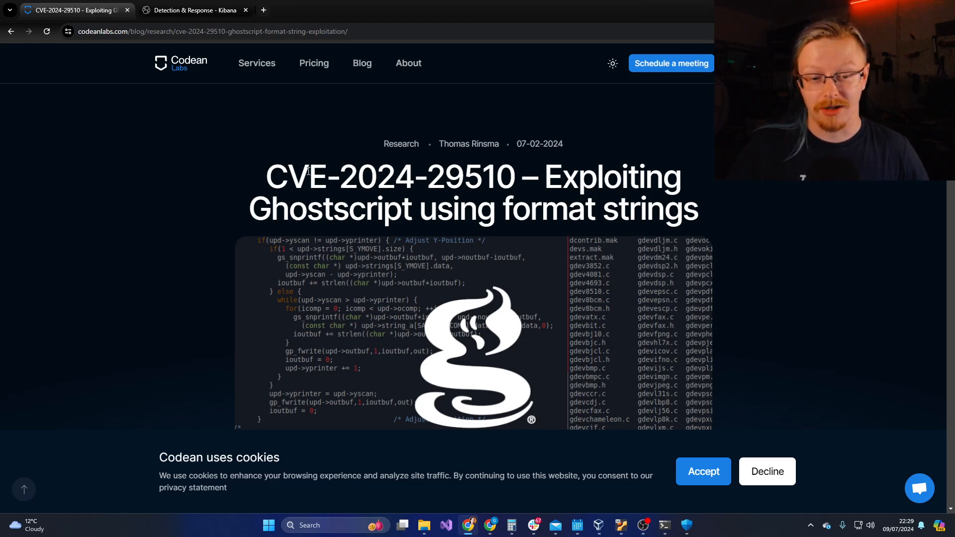
mouse_move(262, 165)
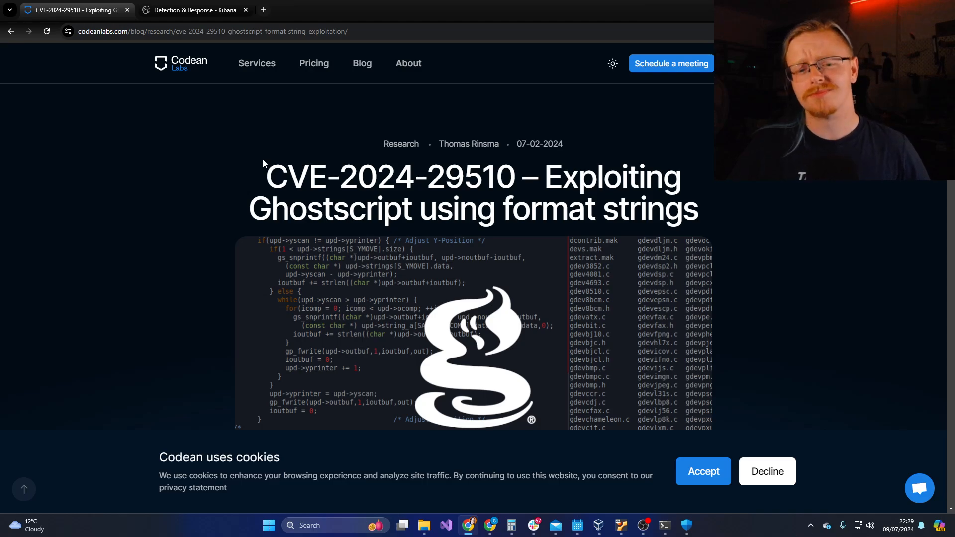
mouse_move(243, 180)
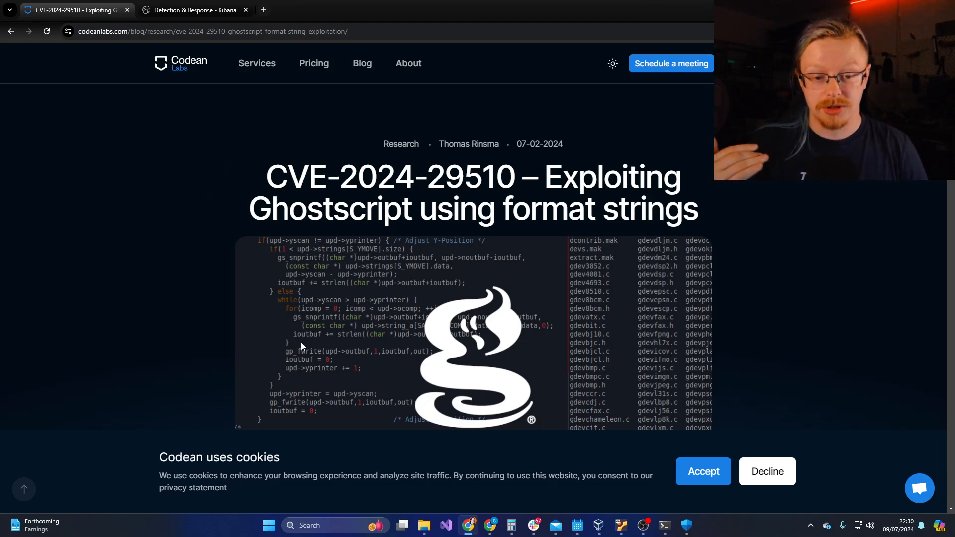
mouse_move(246, 231)
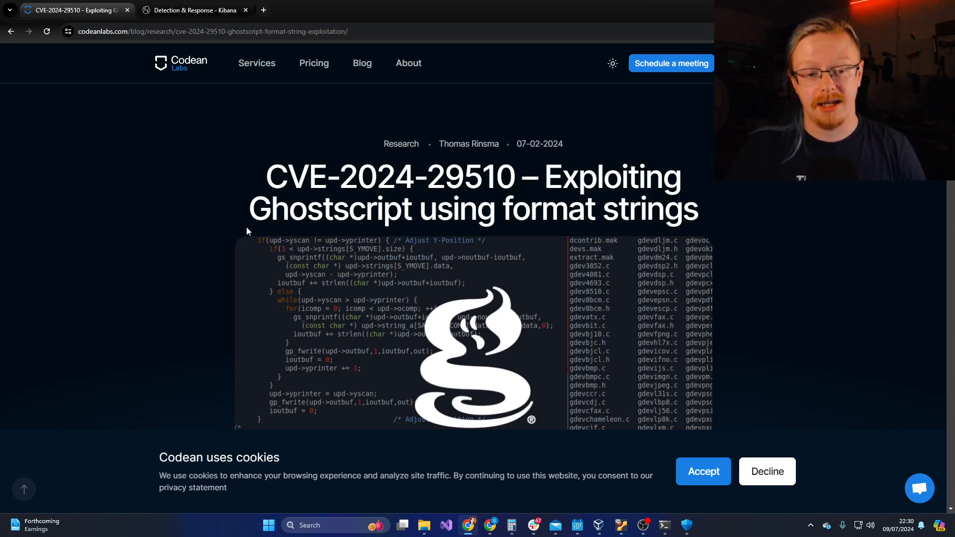
mouse_move(245, 200)
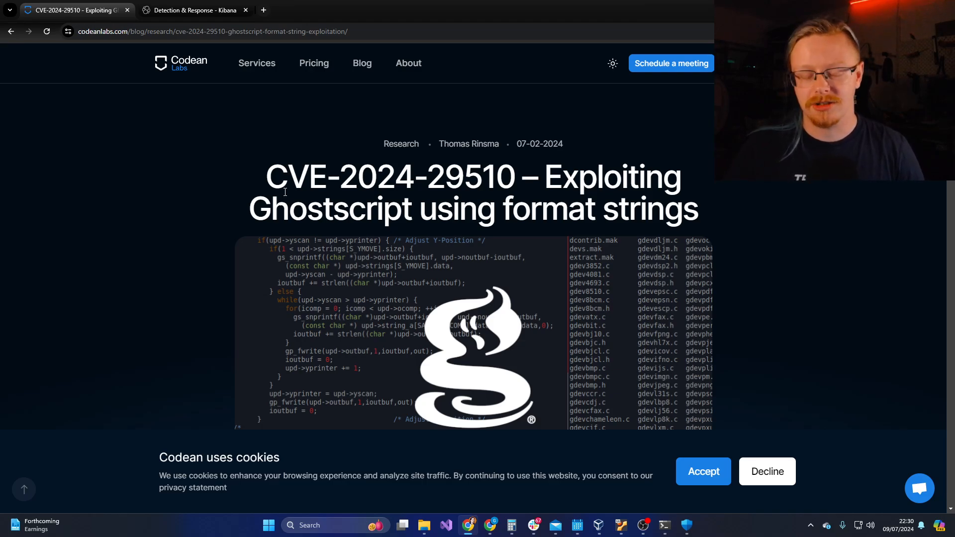
Step: Read further down the write-up, highlighting the phrase about regular device parameters
drag(284, 191, 482, 201)
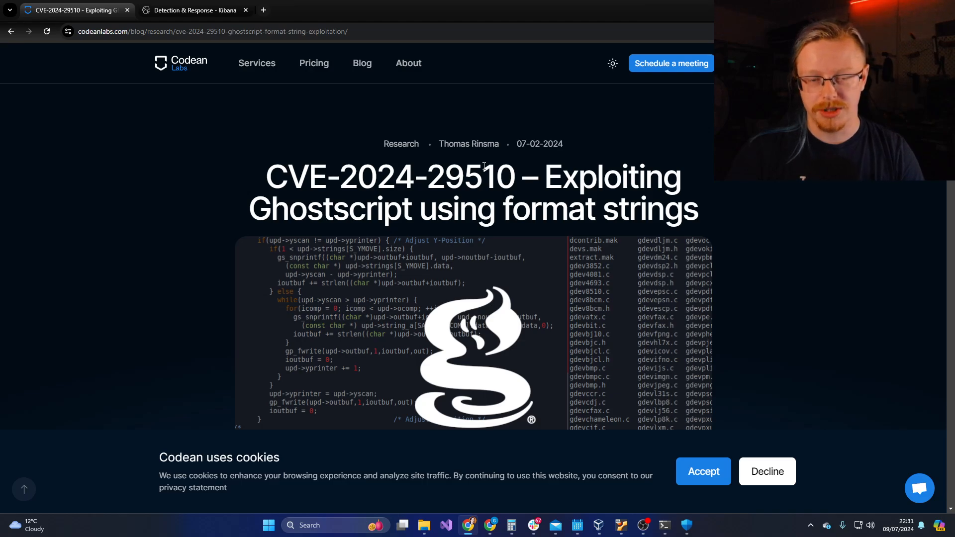
scroll(down, 3)
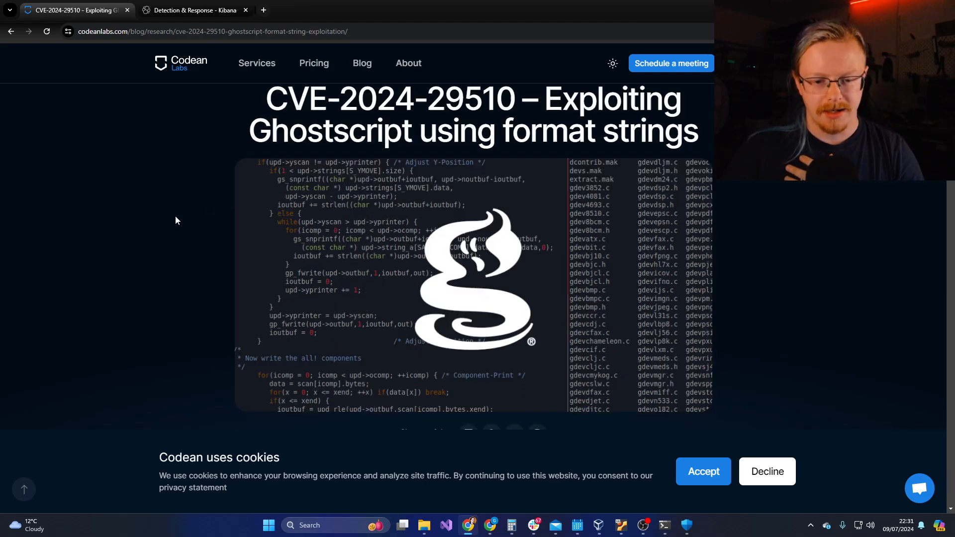
scroll(down, 3)
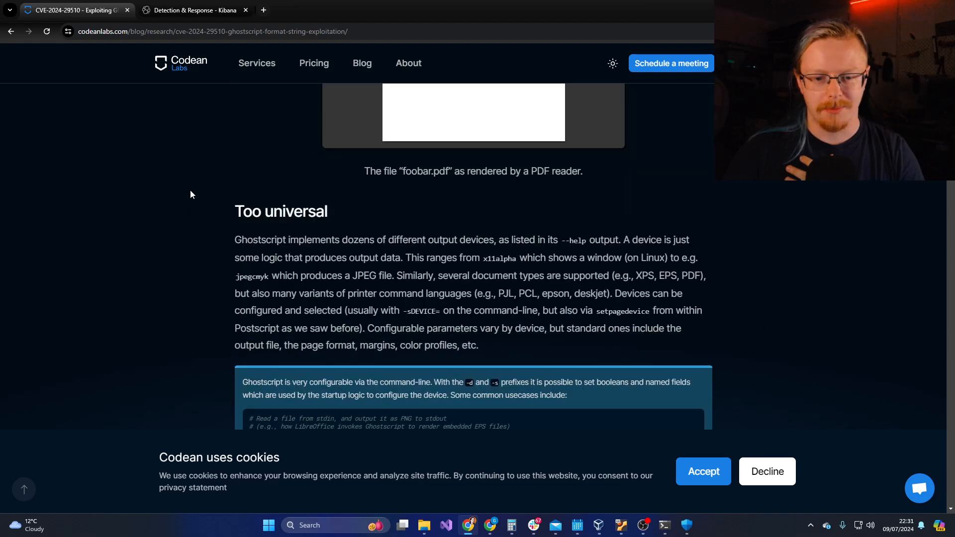
scroll(down, 3)
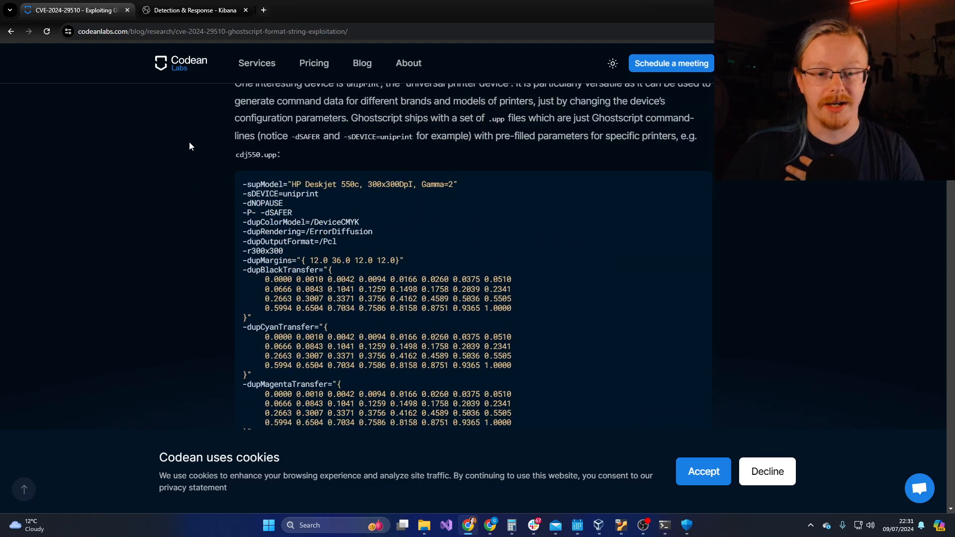
scroll(down, 3)
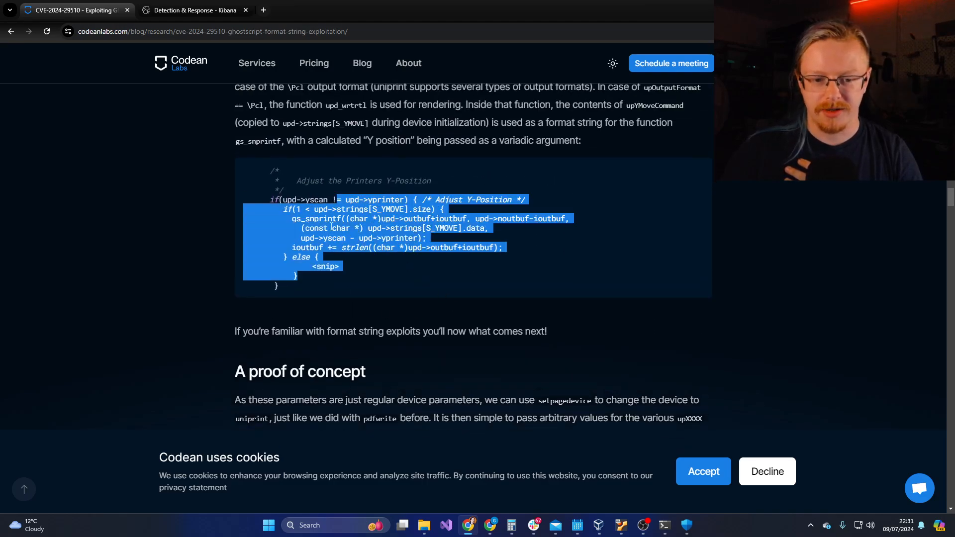
scroll(down, 3)
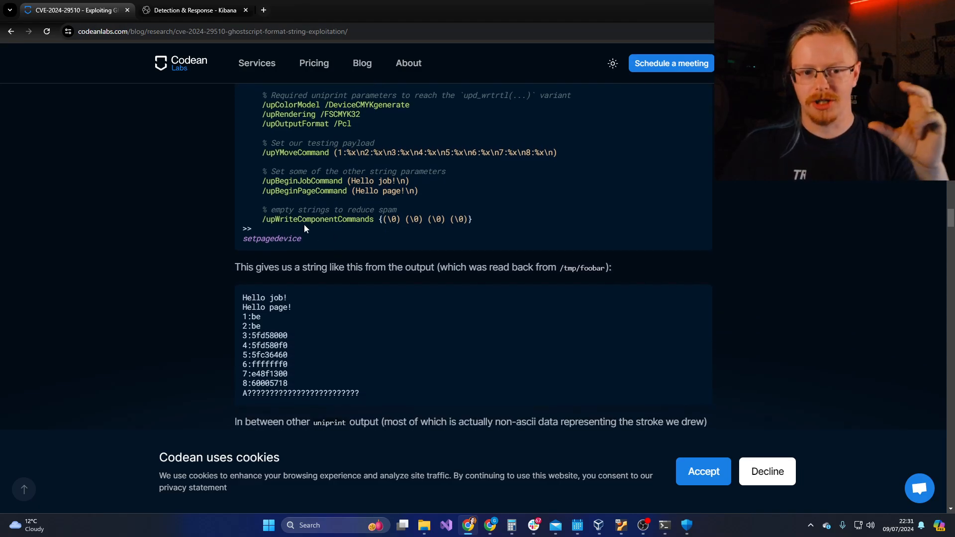
scroll(down, 3)
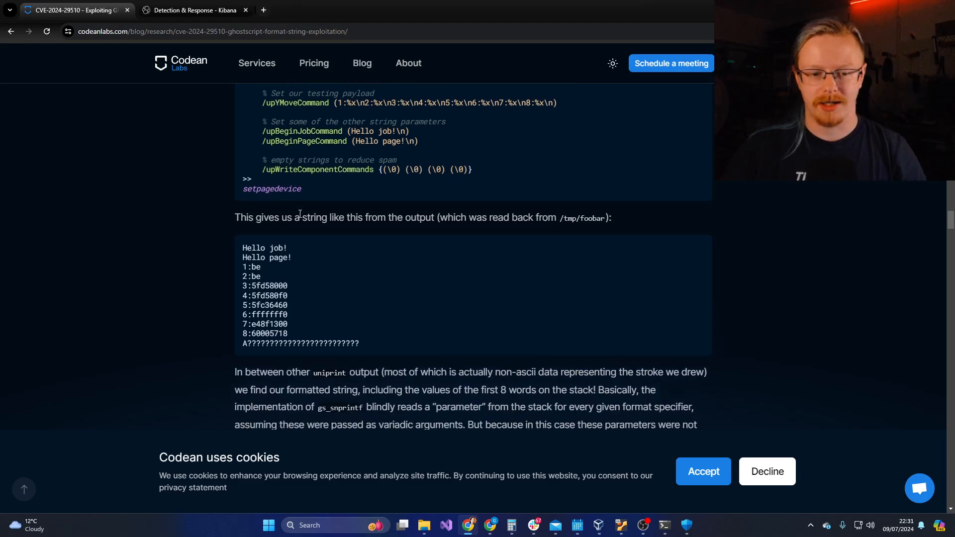
scroll(down, 3)
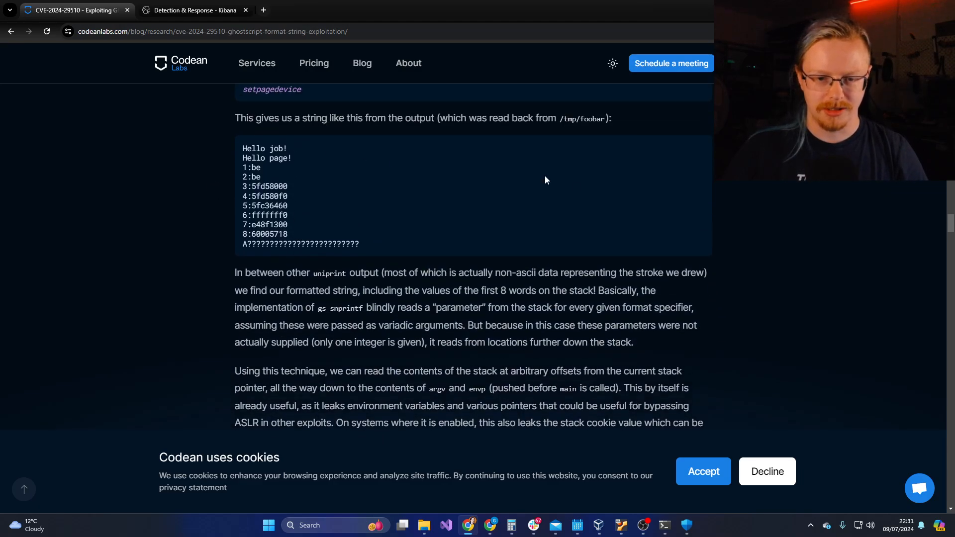
mouse_move(299, 227)
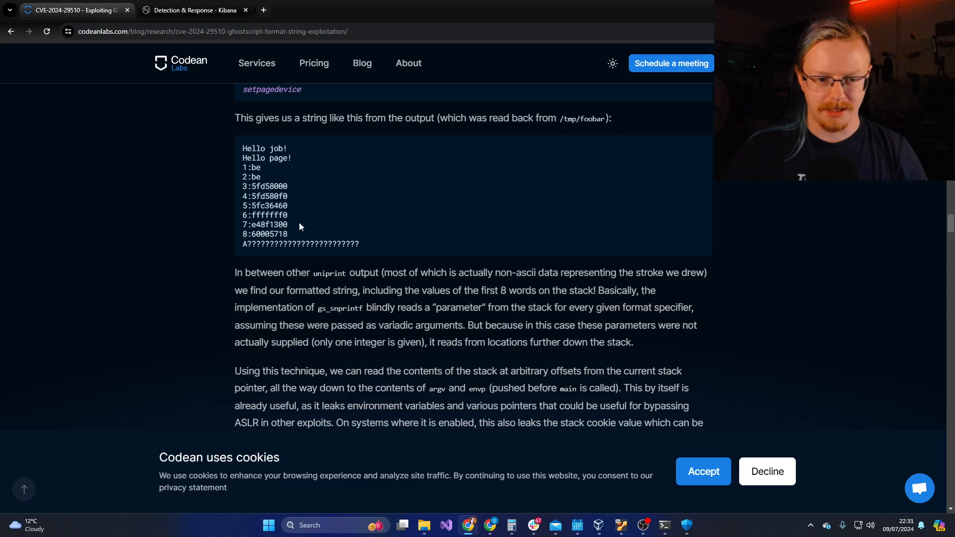
scroll(down, 3)
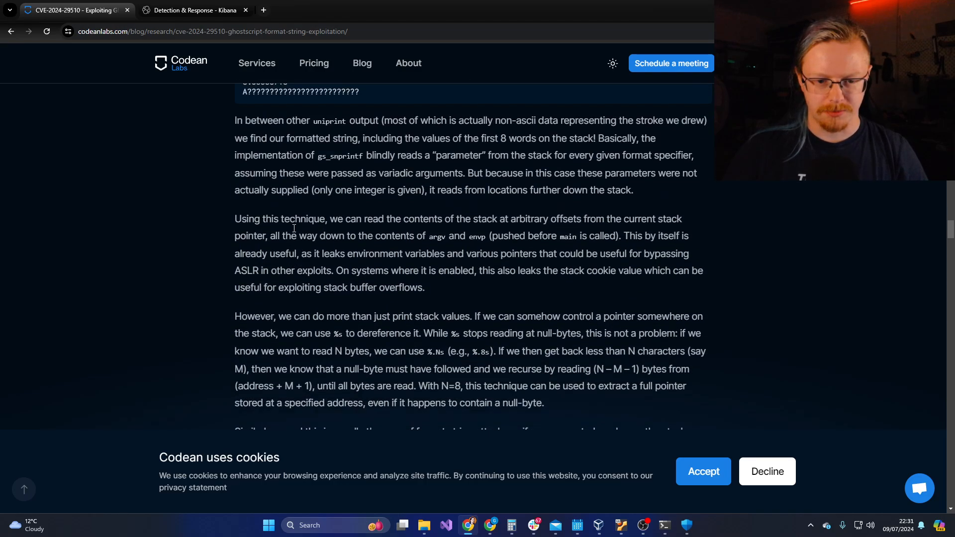
scroll(down, 3)
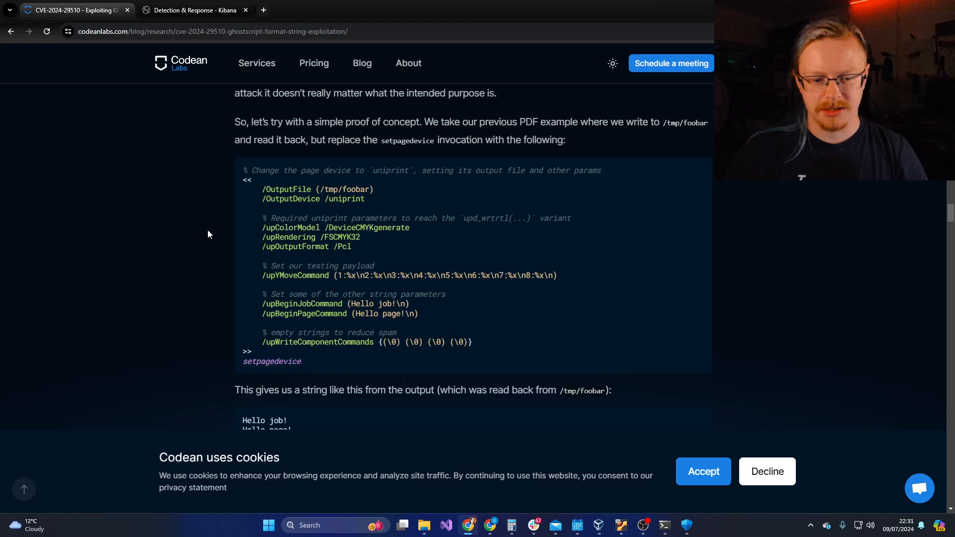
scroll(down, 3)
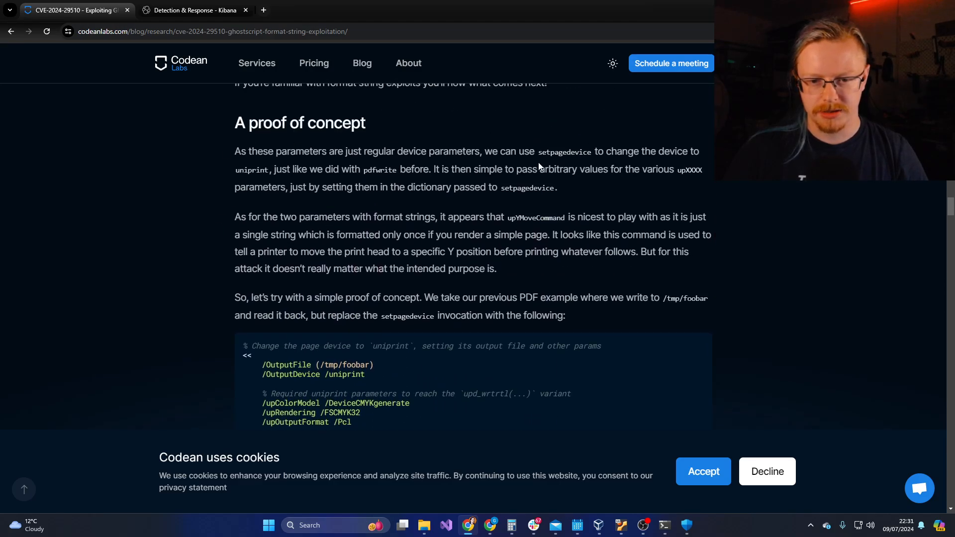
drag(364, 152, 514, 152)
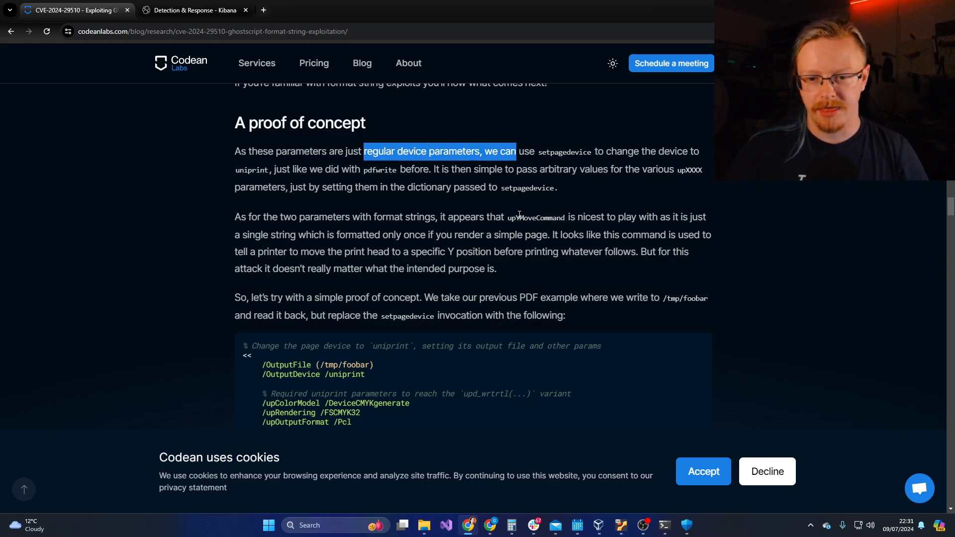
Step: Reach the fix section, highlighting fixed version v10.03.1 and the distribution patch note
scroll(down, 3)
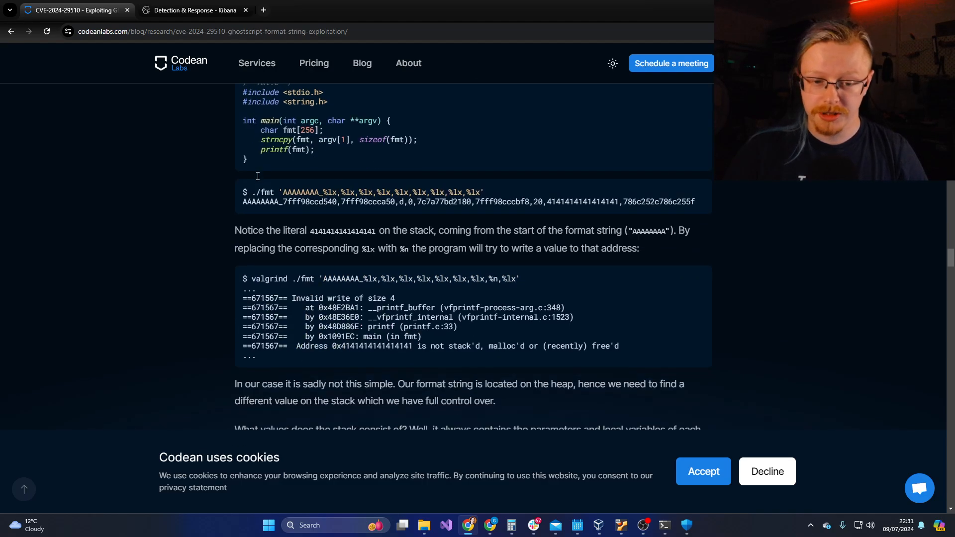
scroll(down, 3)
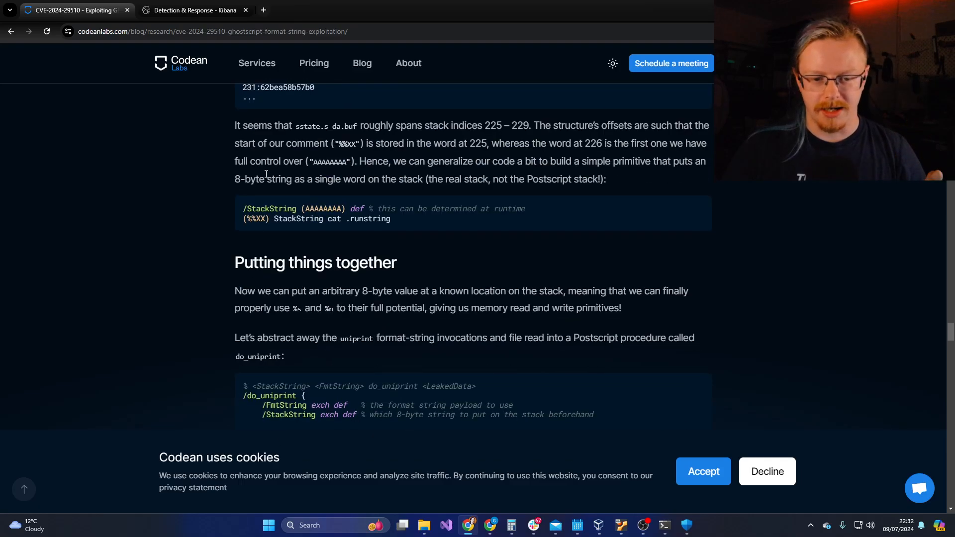
scroll(down, 3)
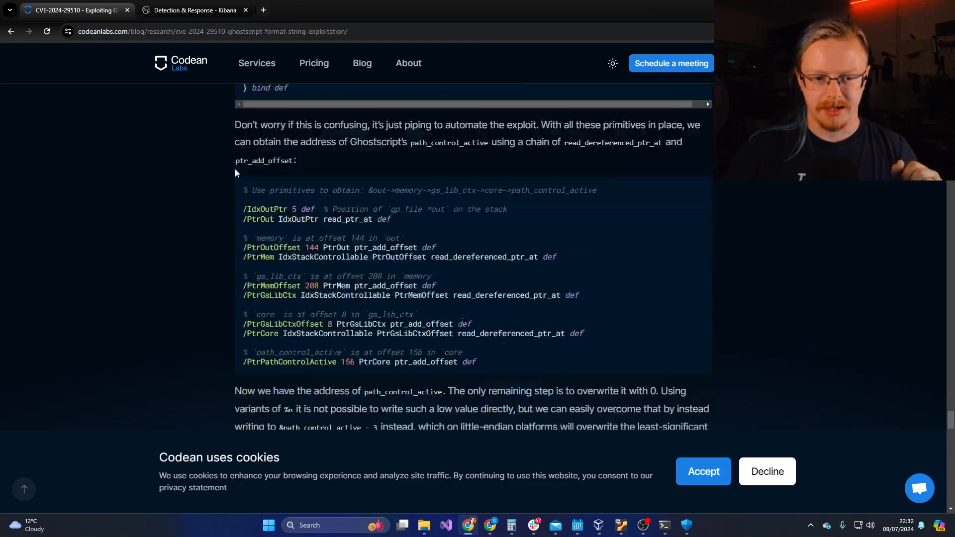
scroll(down, 3)
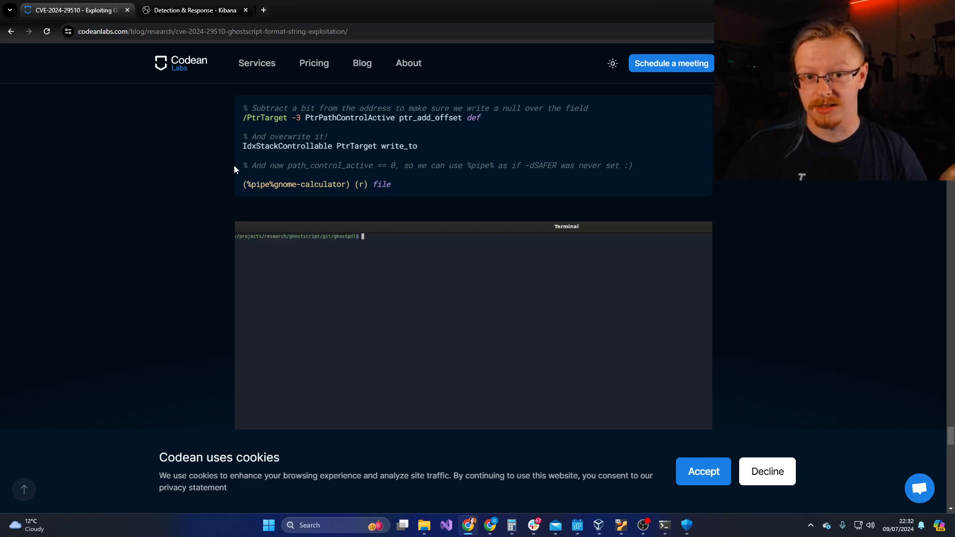
scroll(down, 3)
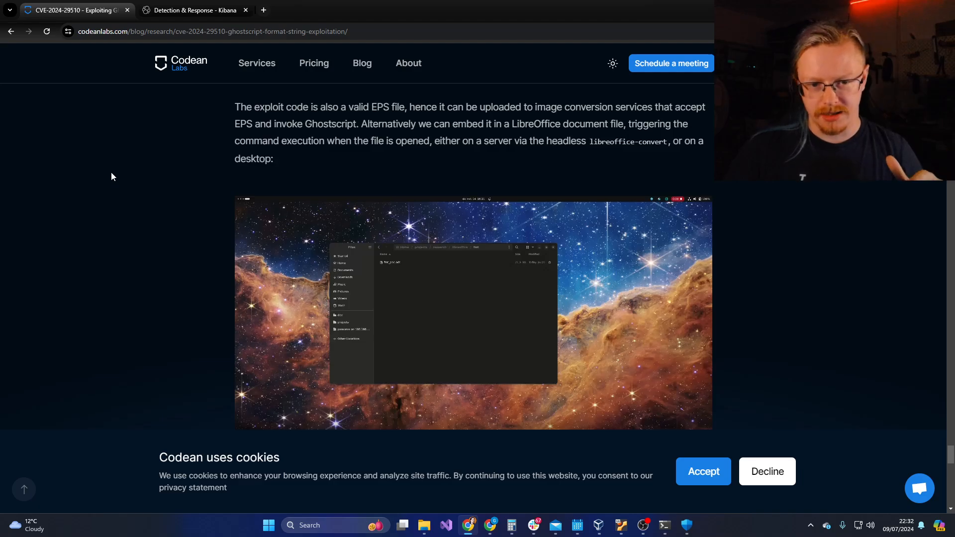
scroll(down, 3)
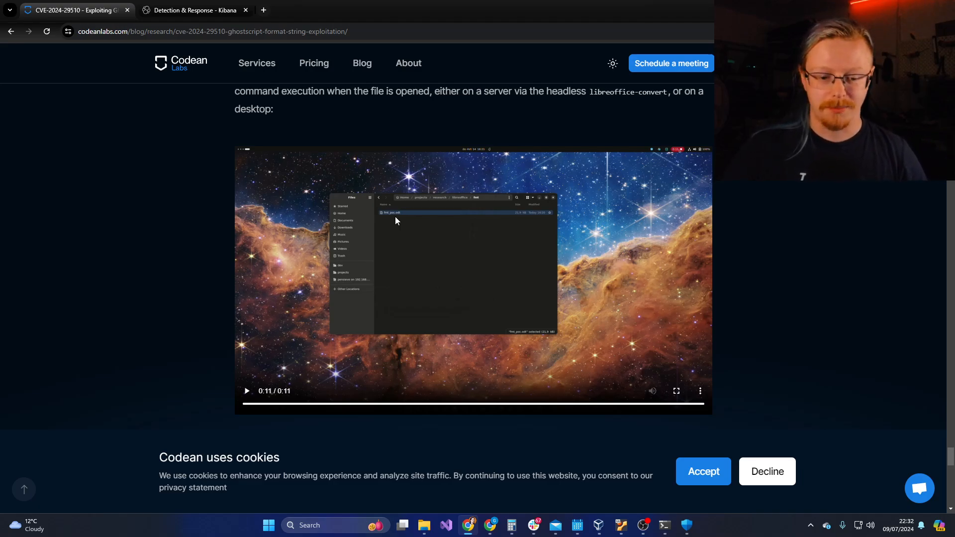
mouse_move(232, 227)
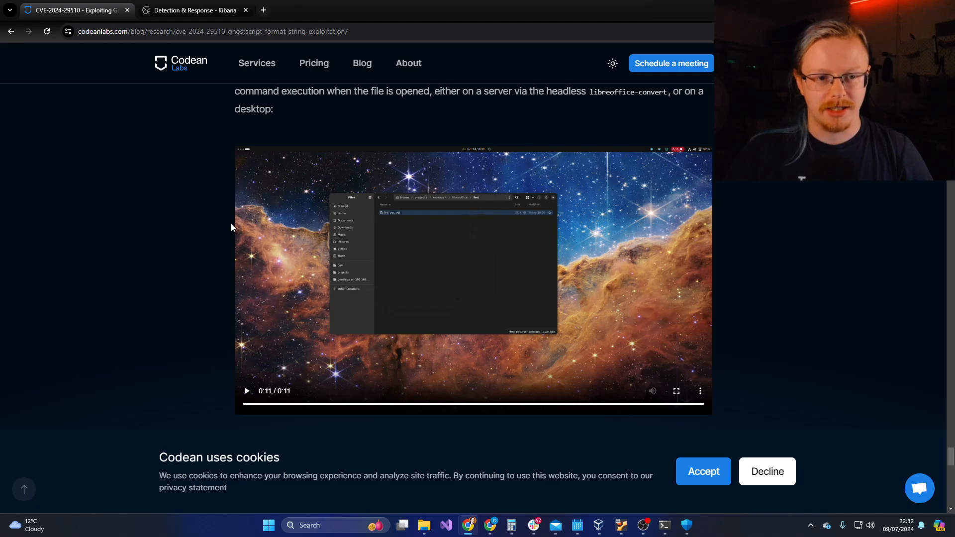
mouse_move(145, 262)
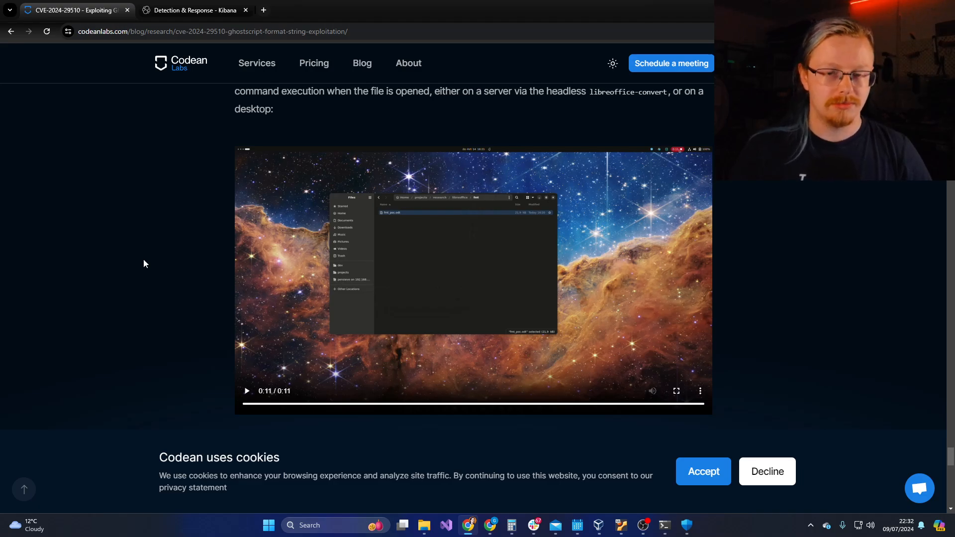
mouse_move(112, 271)
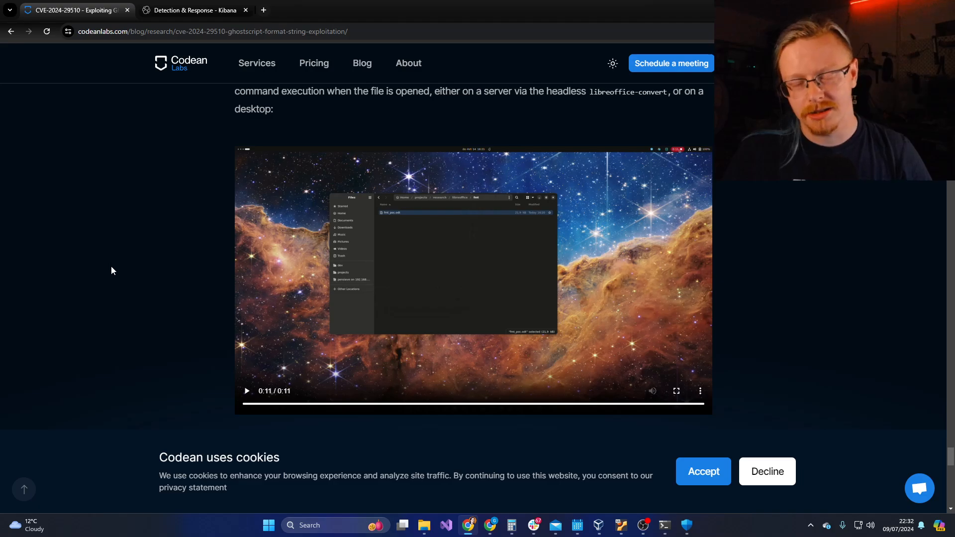
scroll(down, 3)
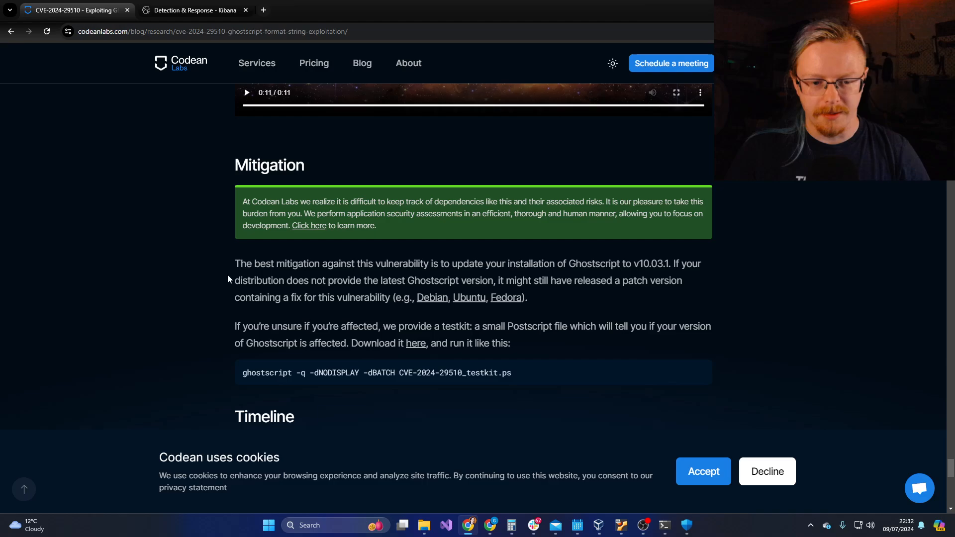
mouse_move(604, 300)
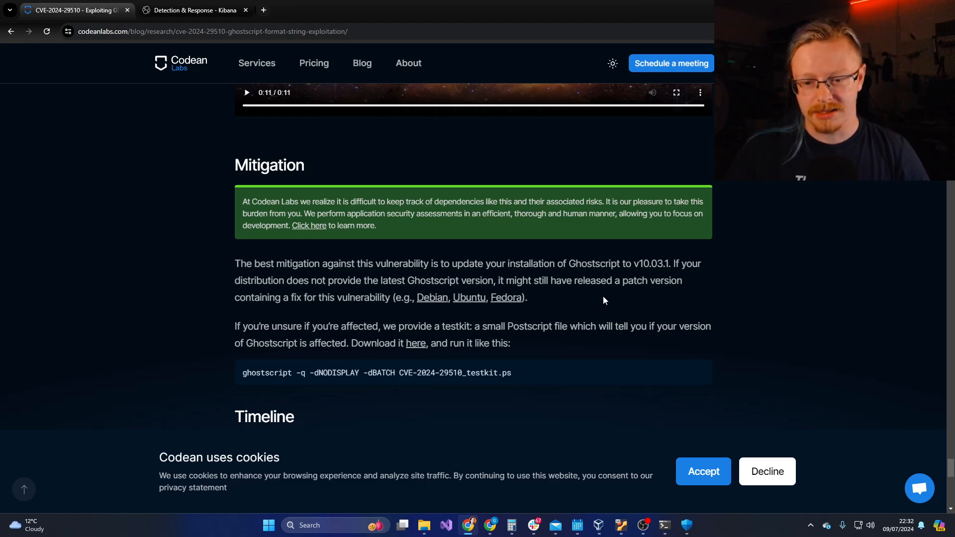
drag(569, 264, 676, 264)
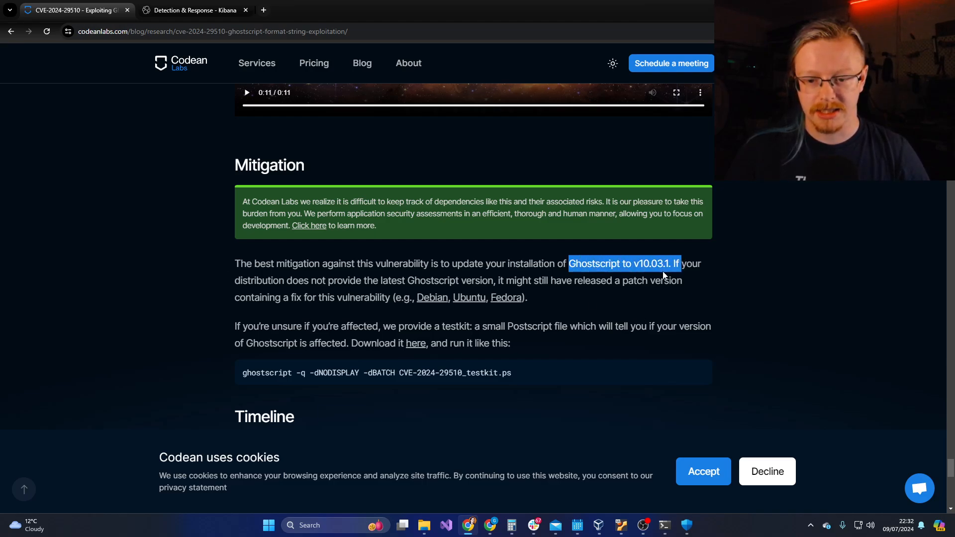
drag(664, 271, 526, 297)
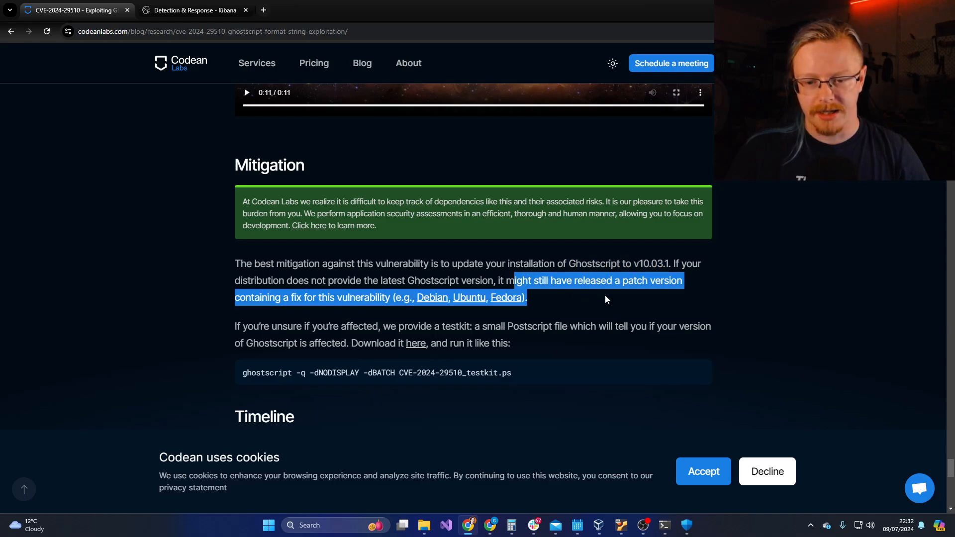
mouse_move(432, 298)
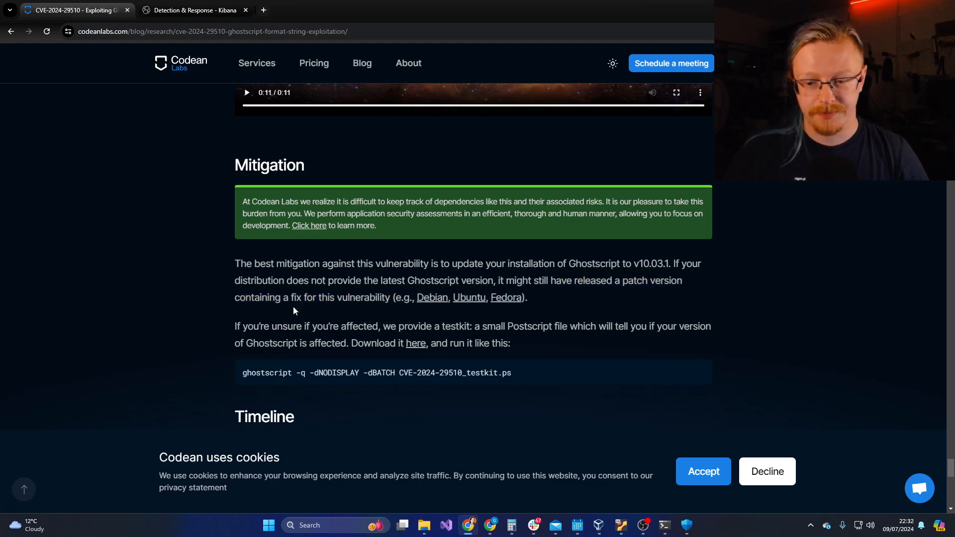
Step: Finish the write-up and enter the account password at the Ubuntu VM login screen
scroll(down, 3)
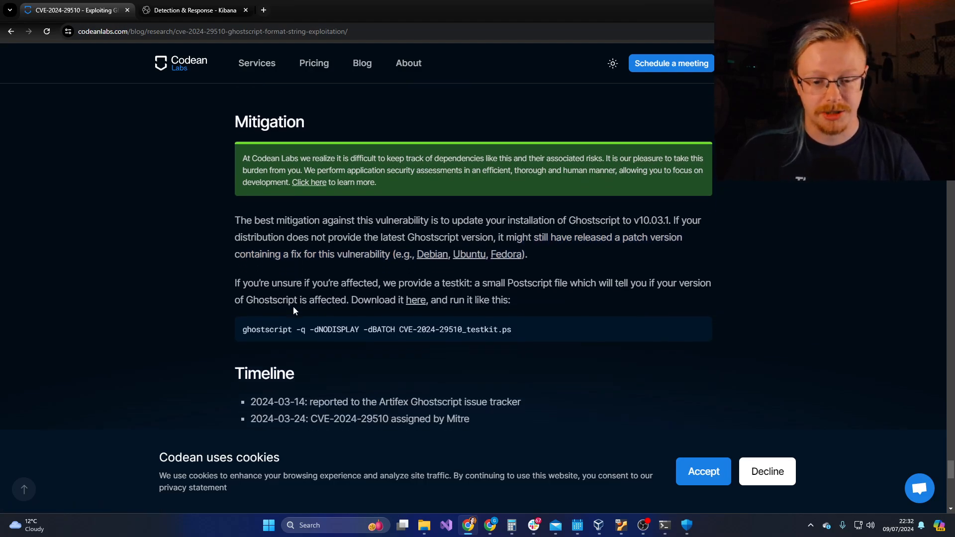
scroll(down, 3)
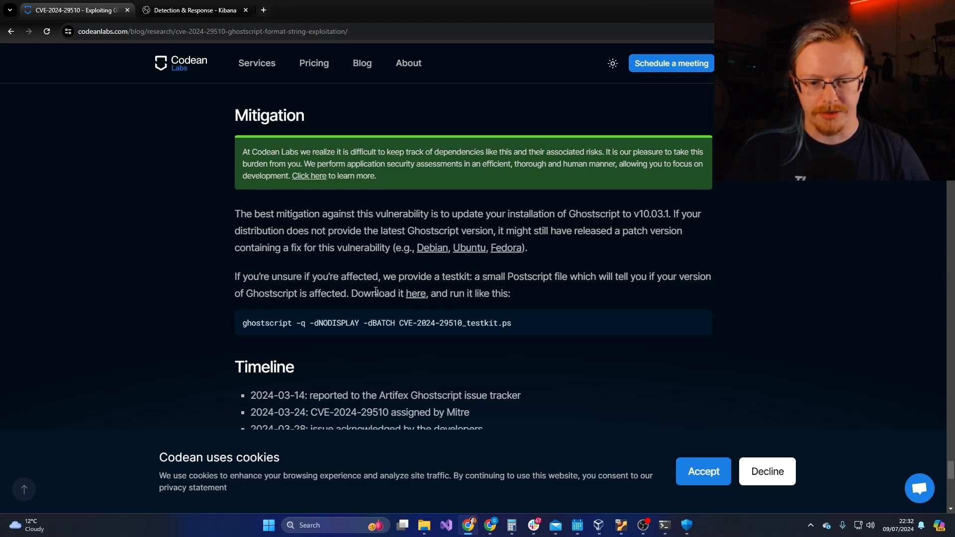
drag(351, 292, 502, 323)
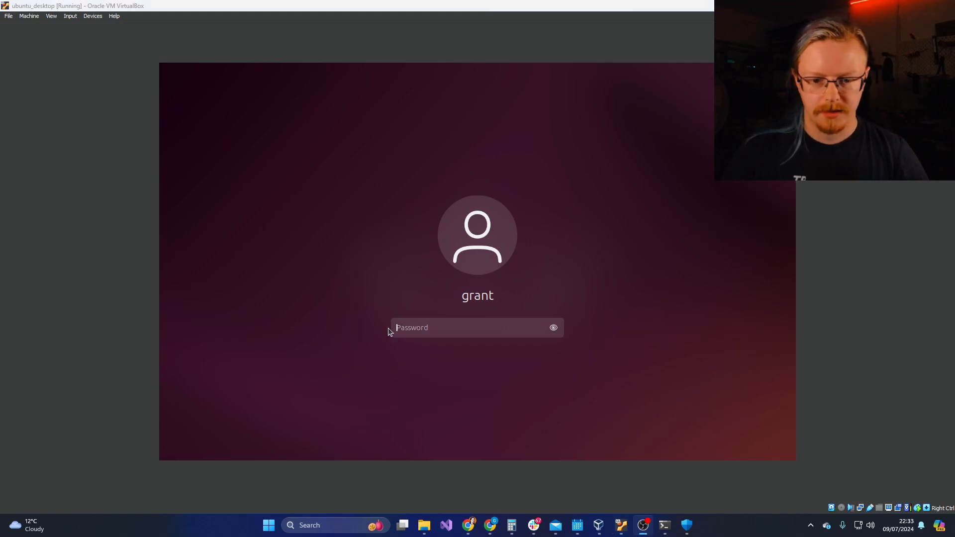
text(•)
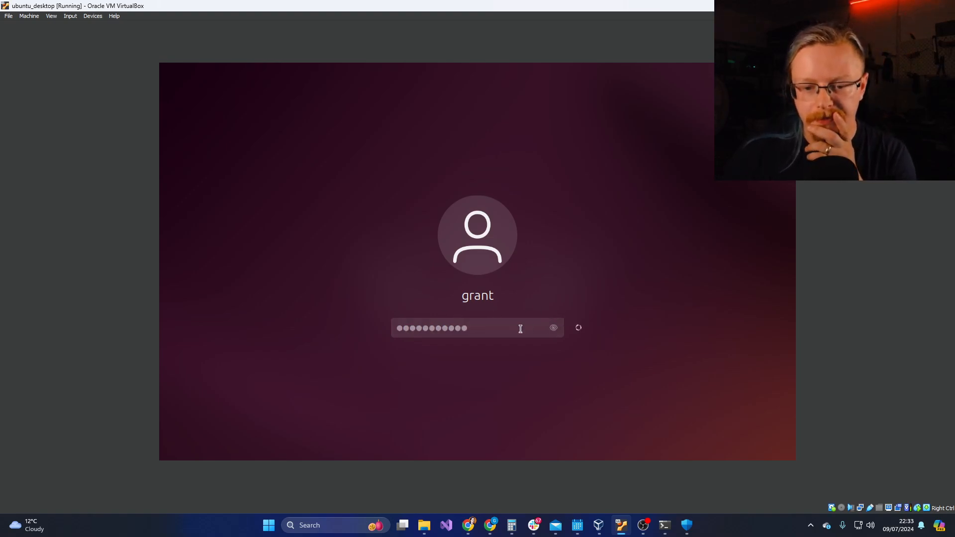
mouse_move(505, 333)
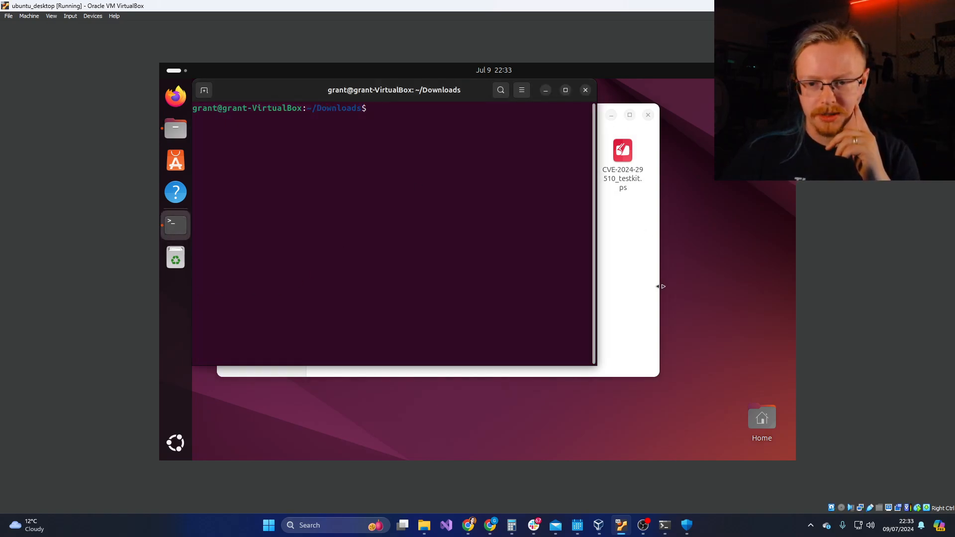
Step: Run sudo ghostscript -q -dNODISPLAY -dBATCH against the CVE-2024-29510 testkit file
text(sudo ghostscript -q -dNODISPLAY -dBATCH CVE-2024-29510_poc_calc.eps)
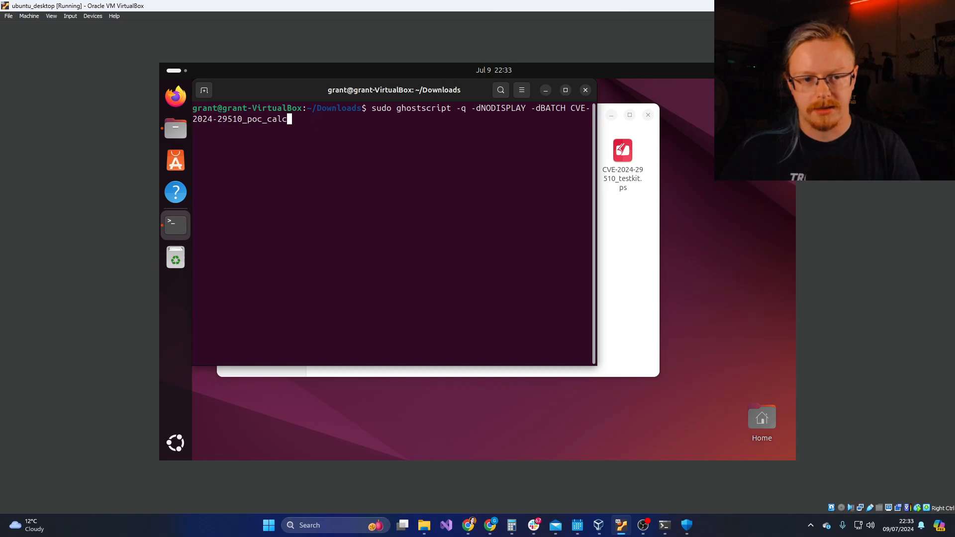
key(Backspace)
text(te)
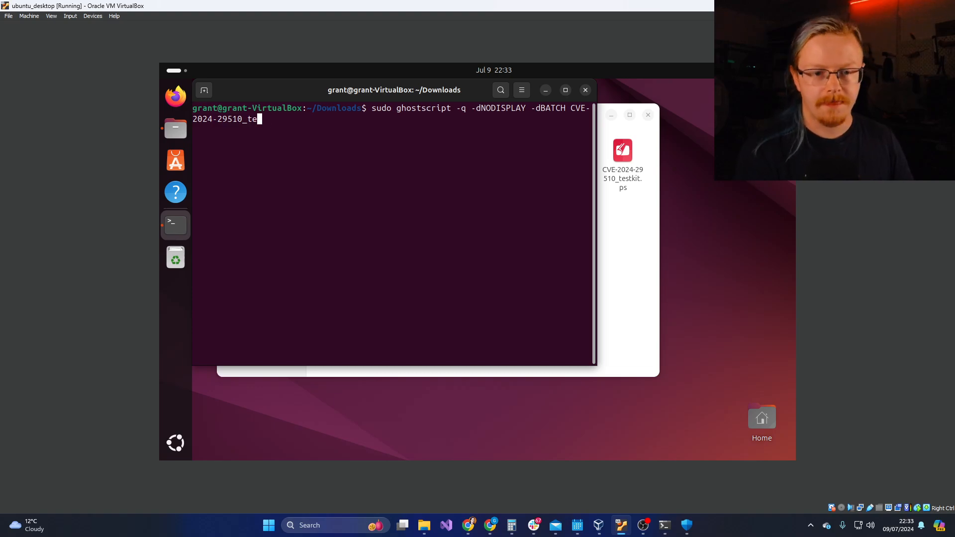
key(Return)
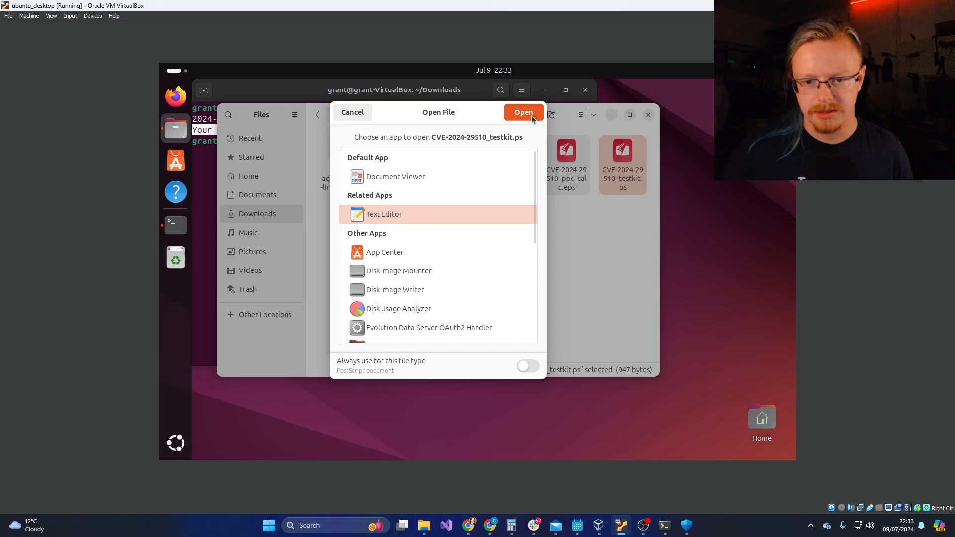
Step: View the testkit script maximized in Text Editor and read its setpagedevice check block
click(522, 112)
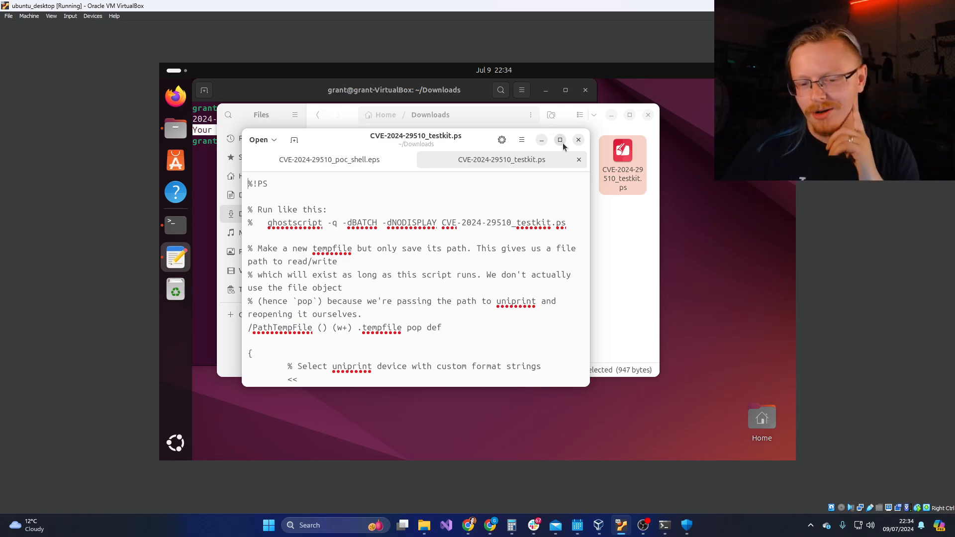
click(559, 139)
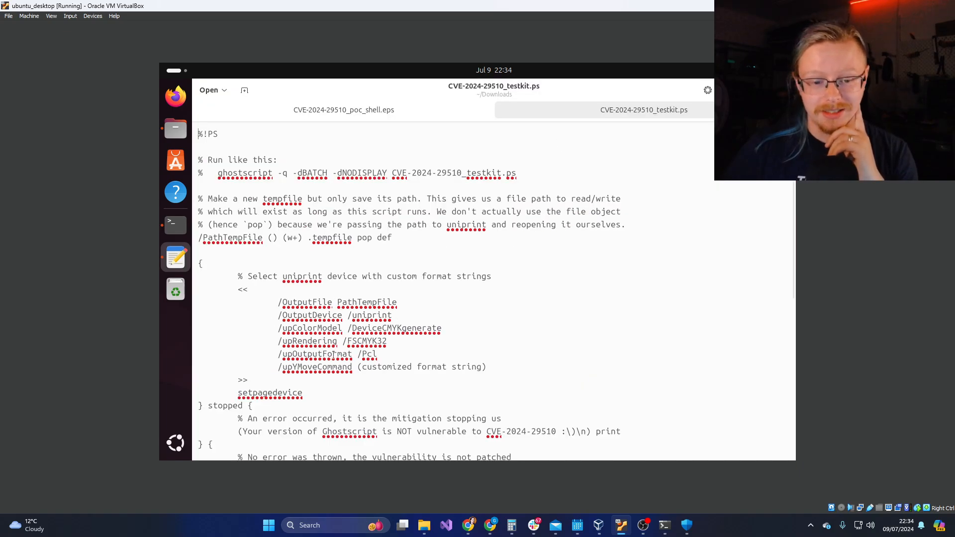
scroll(down, 3)
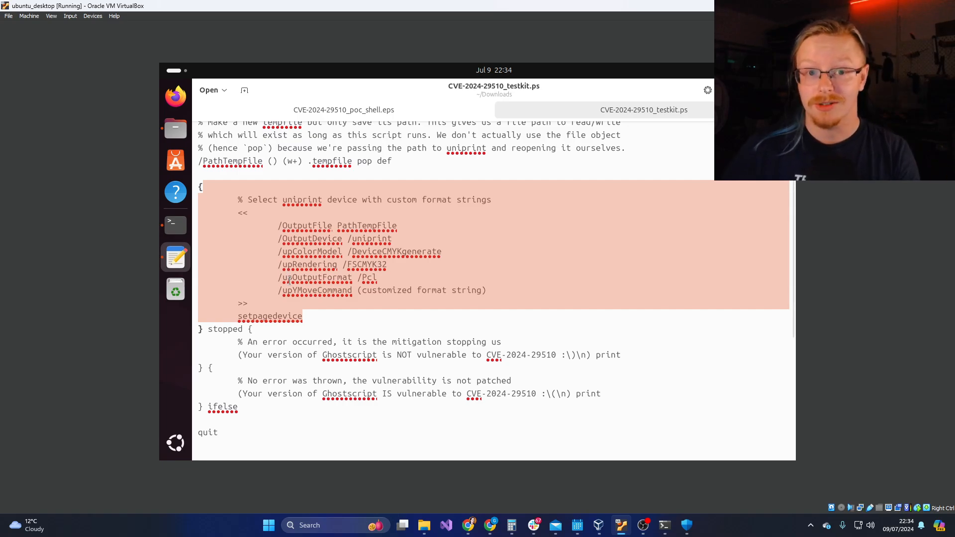
scroll(up, 3)
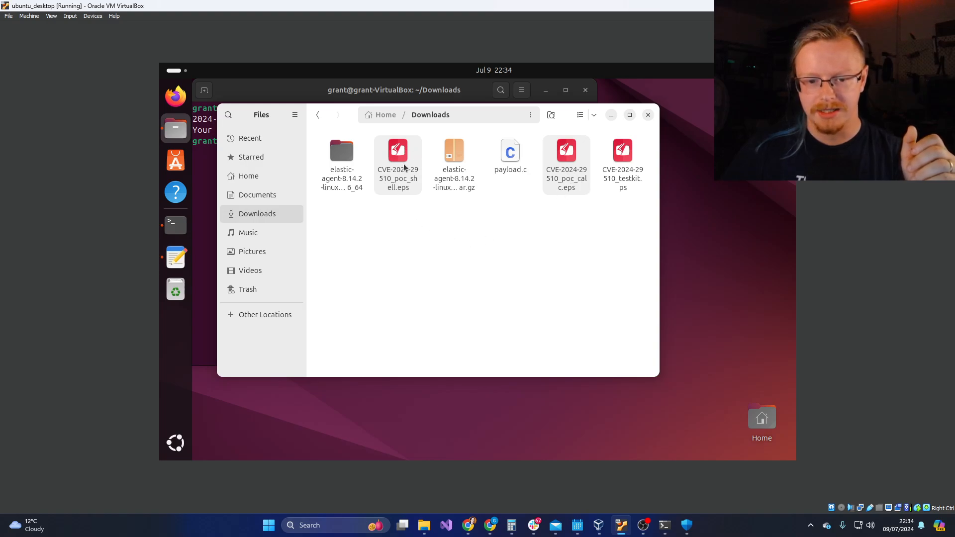
mouse_move(392, 237)
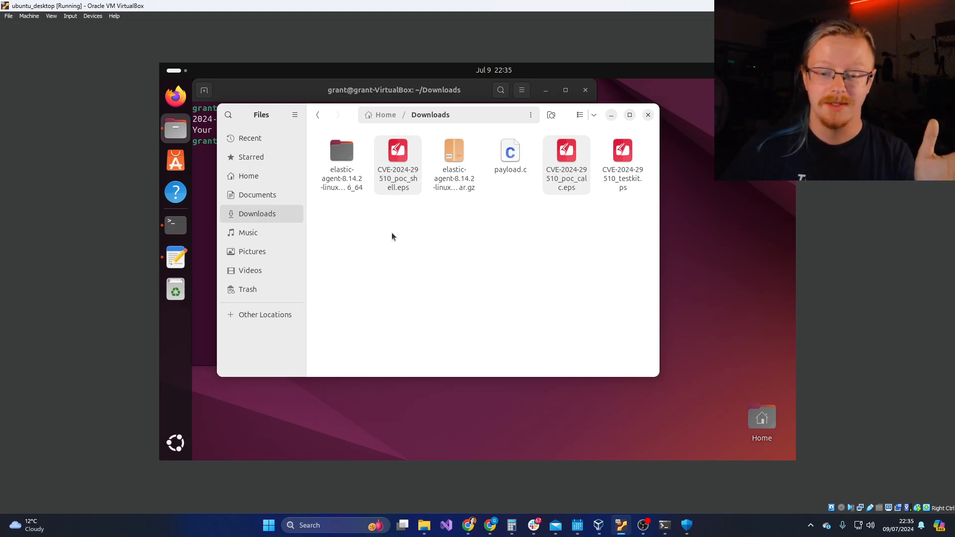
mouse_move(382, 235)
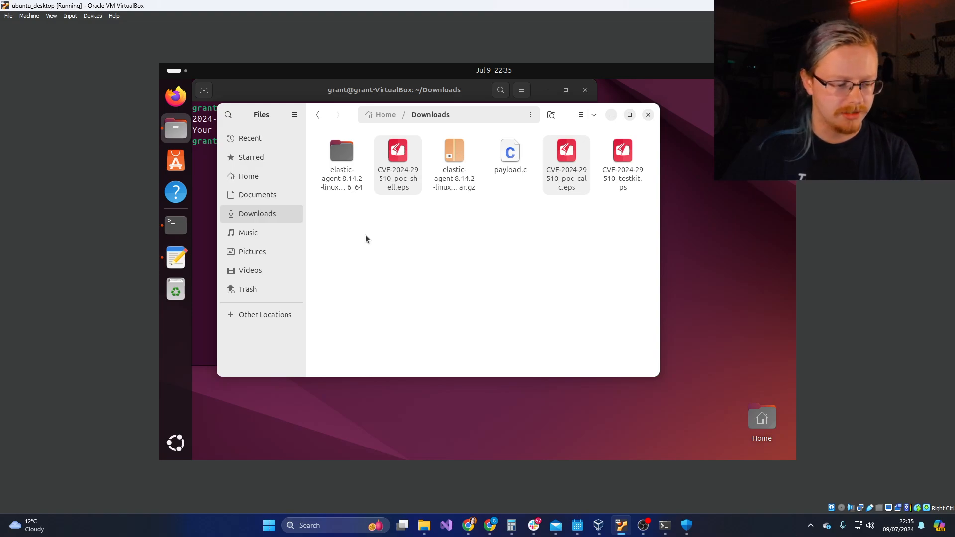
mouse_move(367, 248)
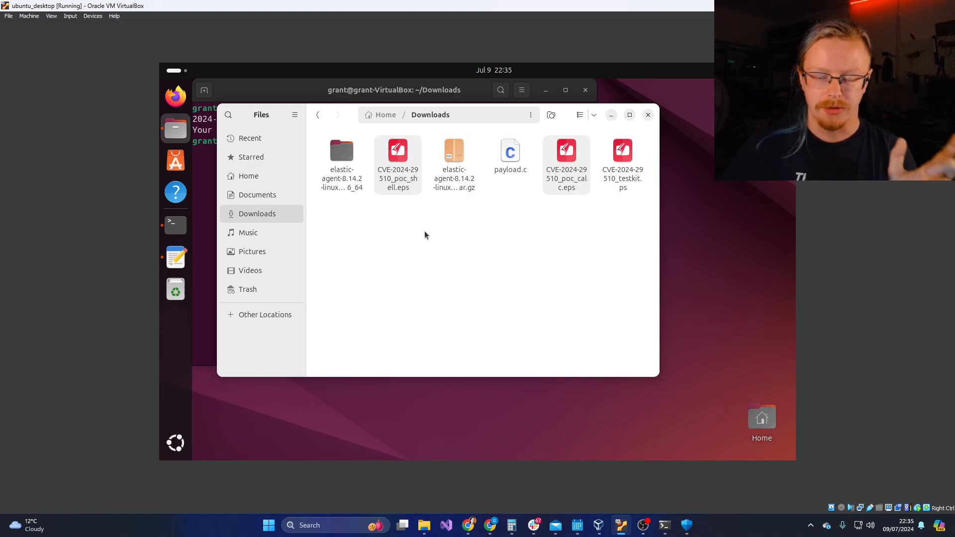
mouse_move(545, 222)
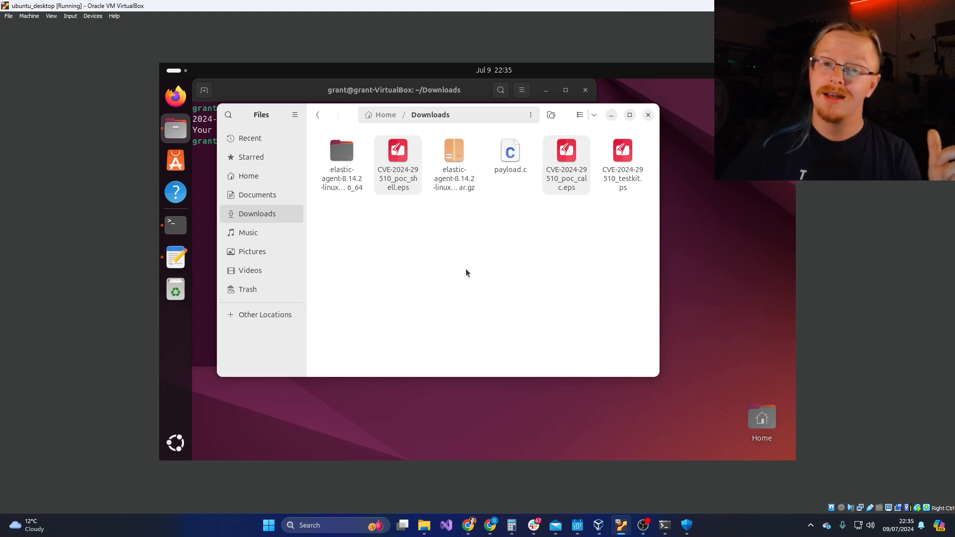
mouse_move(487, 275)
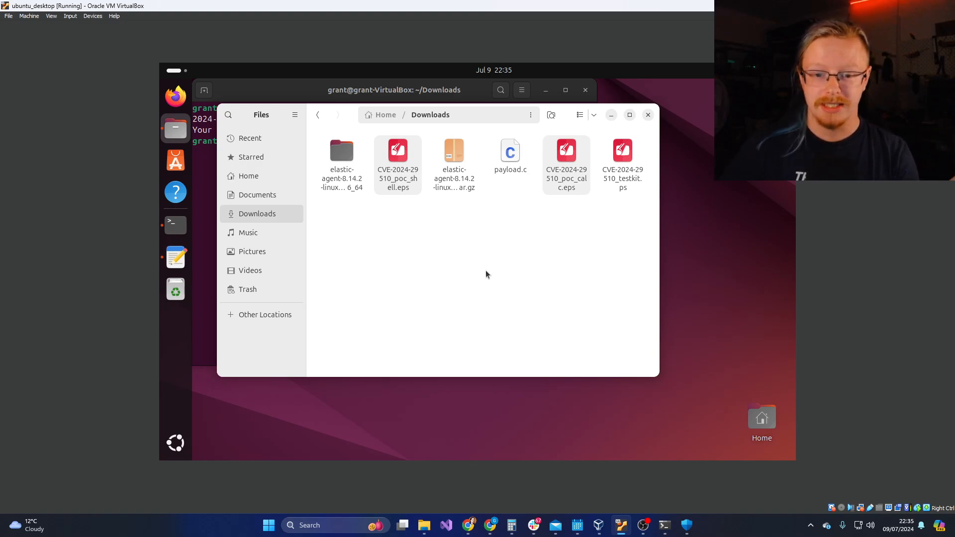
mouse_move(485, 278)
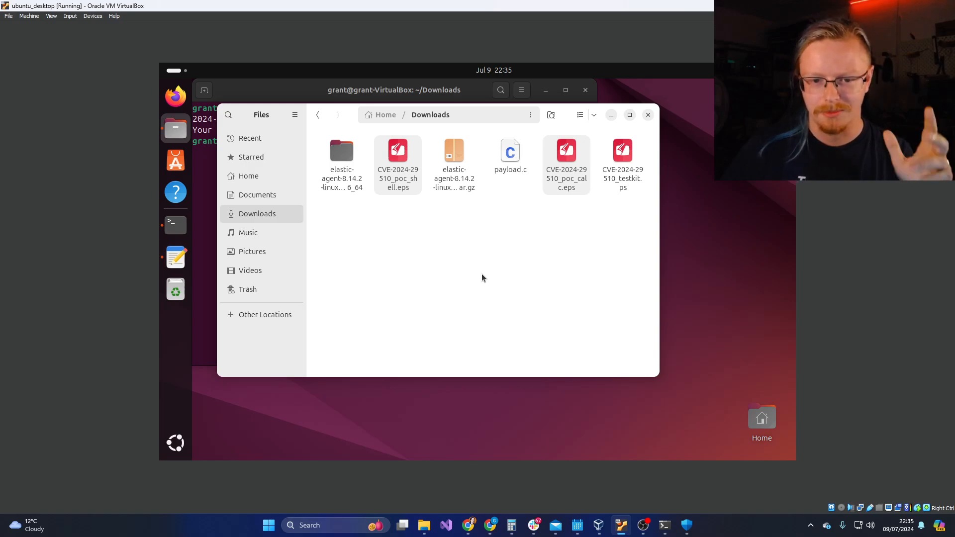
mouse_move(474, 278)
text(sudo ghostscript -q -dNODISPLAY -dBATCH CVE-2024-29510_poc_calc.eps)
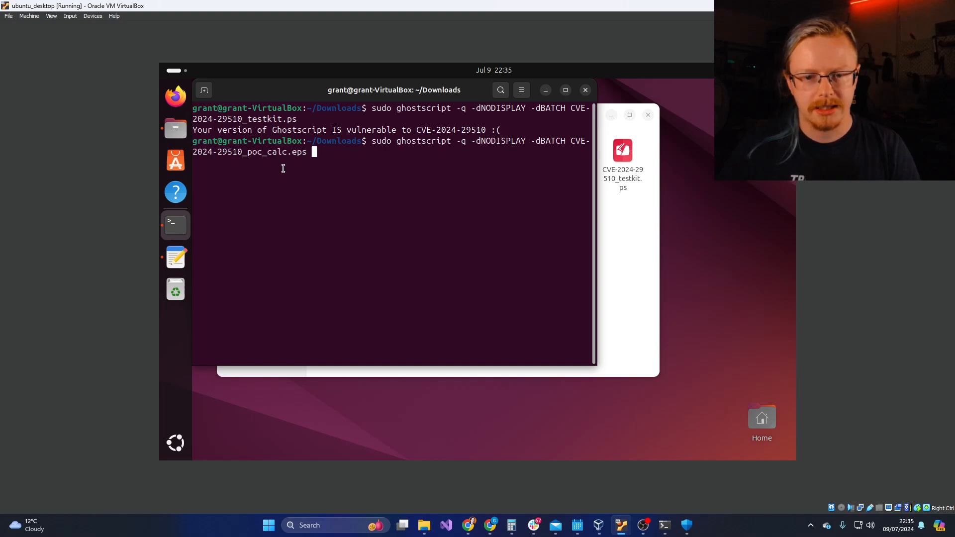
Step: Run the poc_calc.eps command, then close the calculator the exploit launched
key(Return)
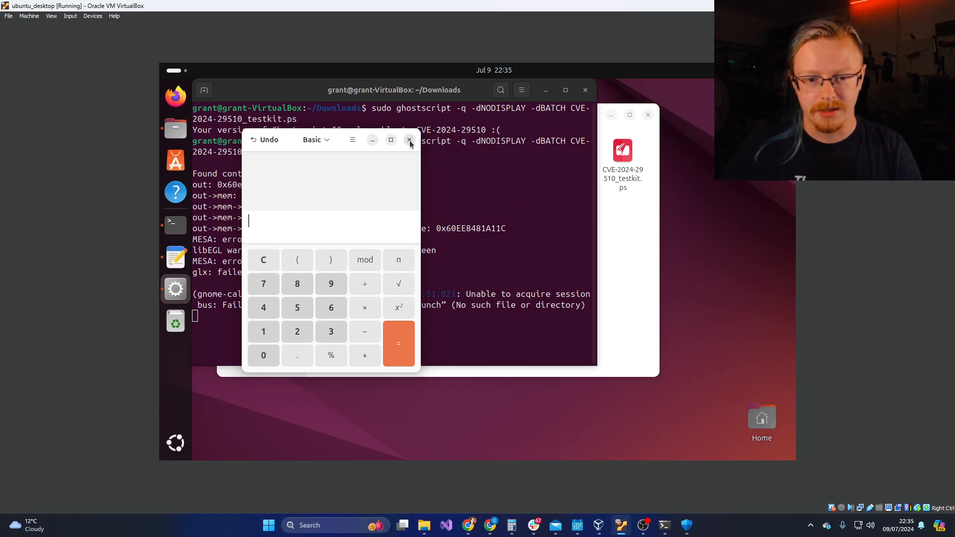
click(409, 139)
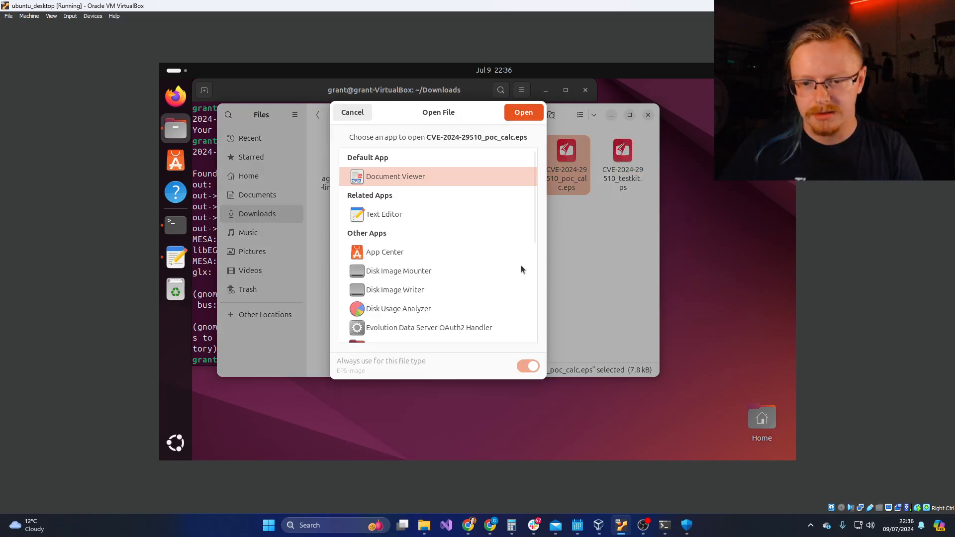
Step: Dismiss the app chooser and open CVE-2024-29510_poc_calc.eps in Text Editor
click(352, 112)
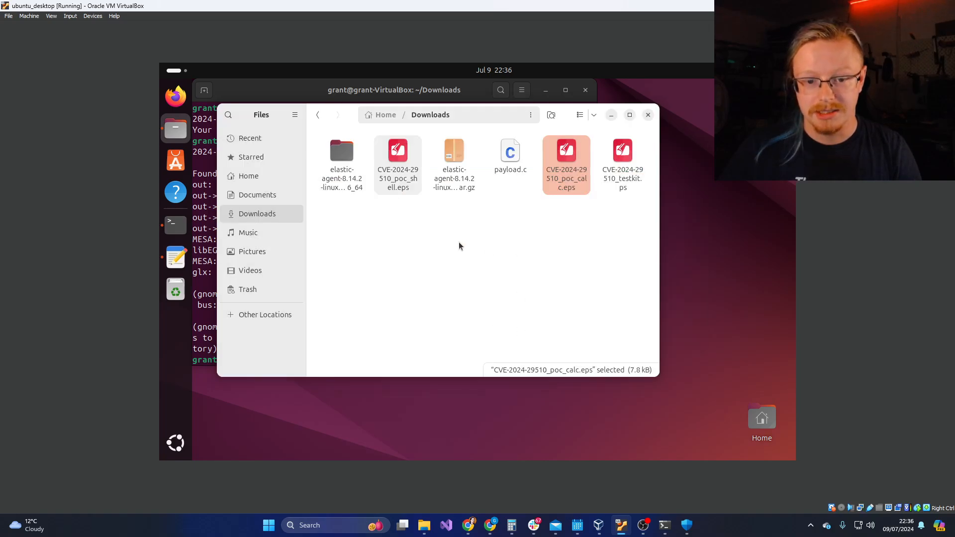
double_click(566, 150)
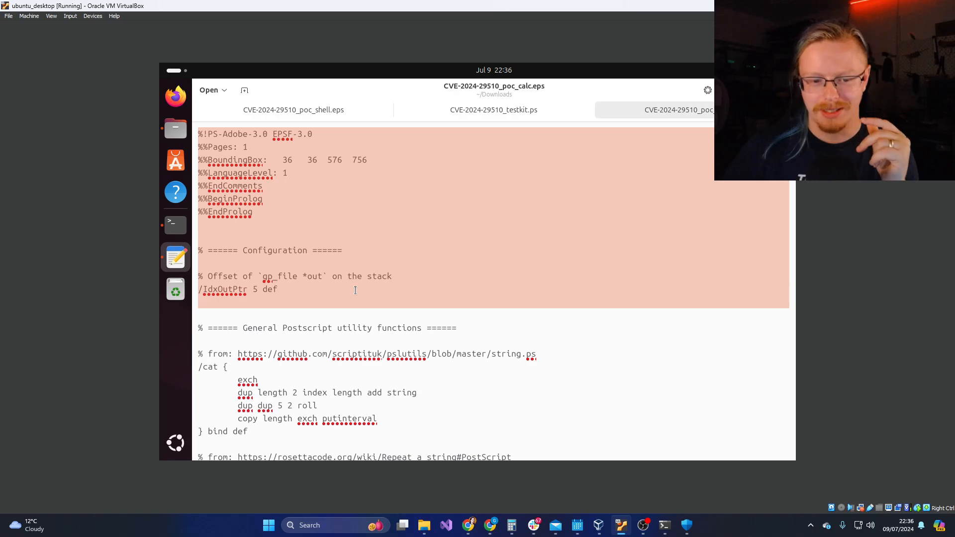
click(277, 289)
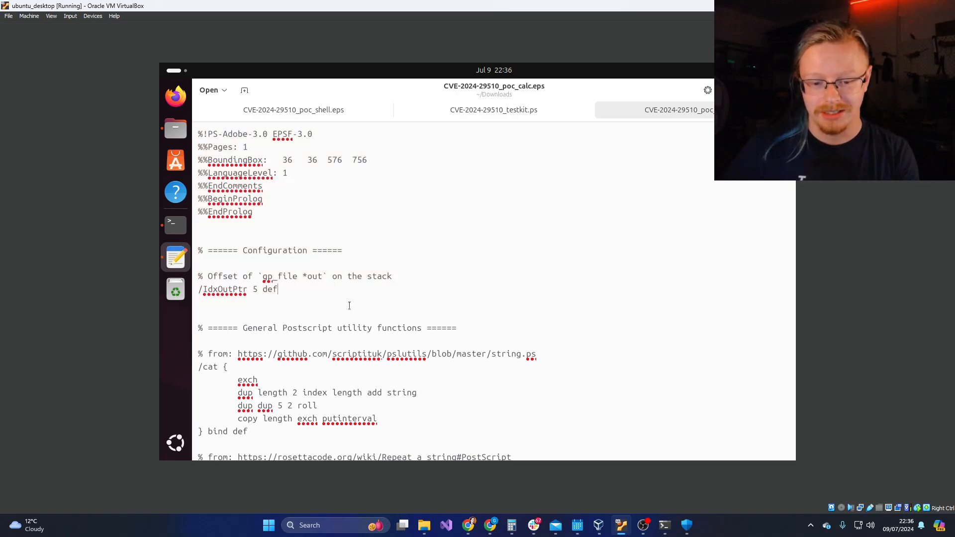
Step: Locate the %pipe%gnome-calculator line, then bring up the poc_shell.eps script
scroll(down, 3)
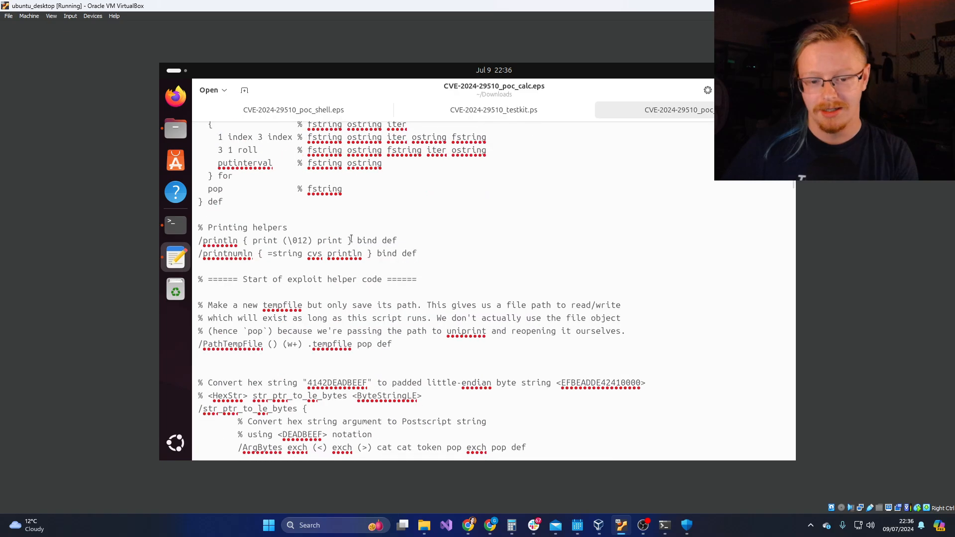
scroll(down, 3)
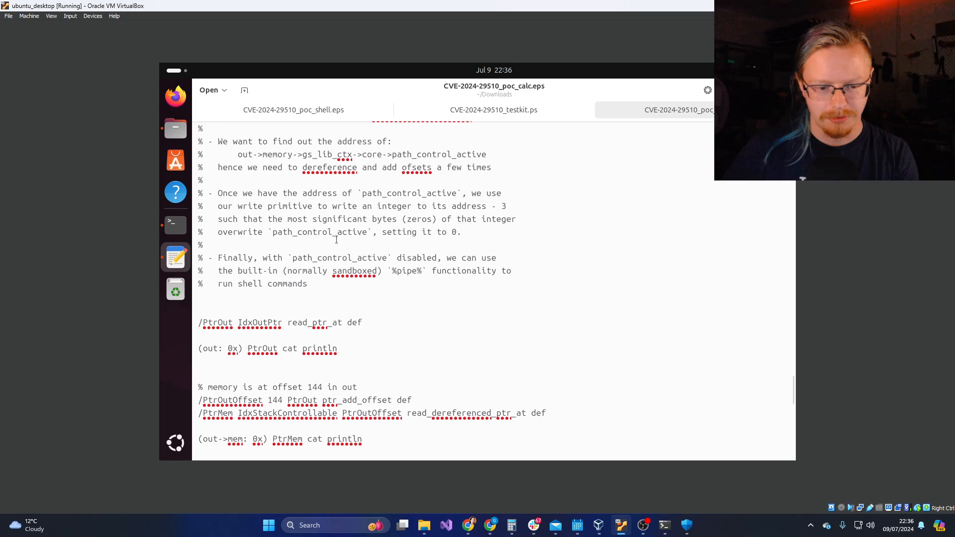
scroll(down, 3)
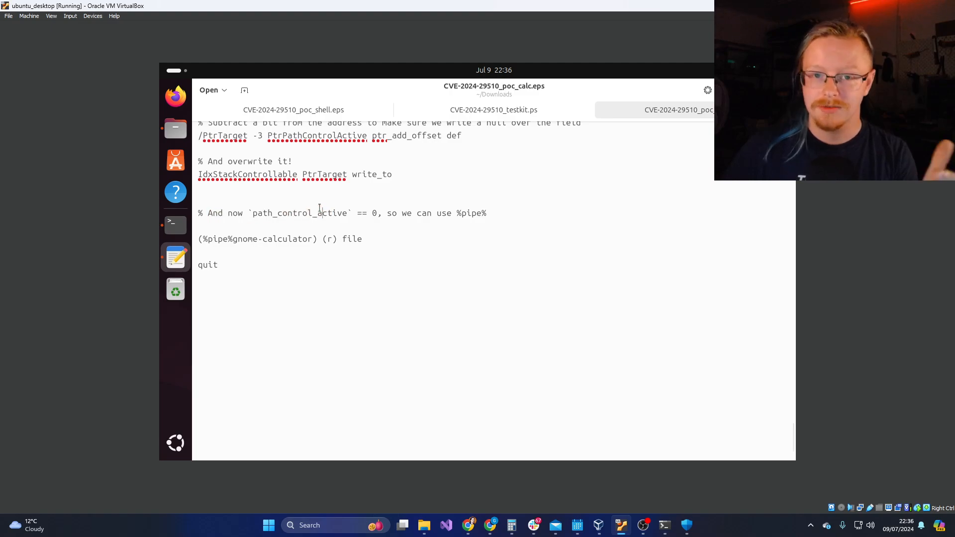
drag(249, 213, 471, 213)
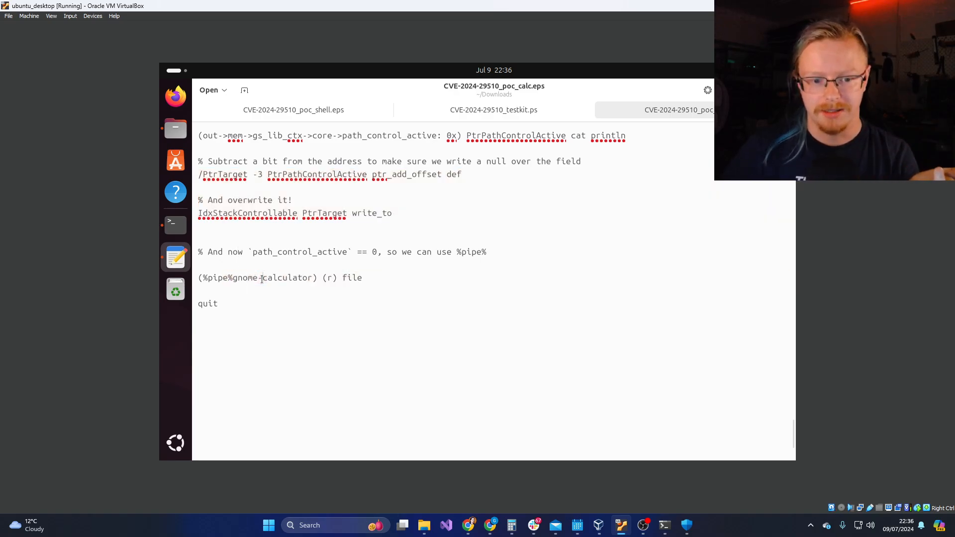
double_click(248, 277)
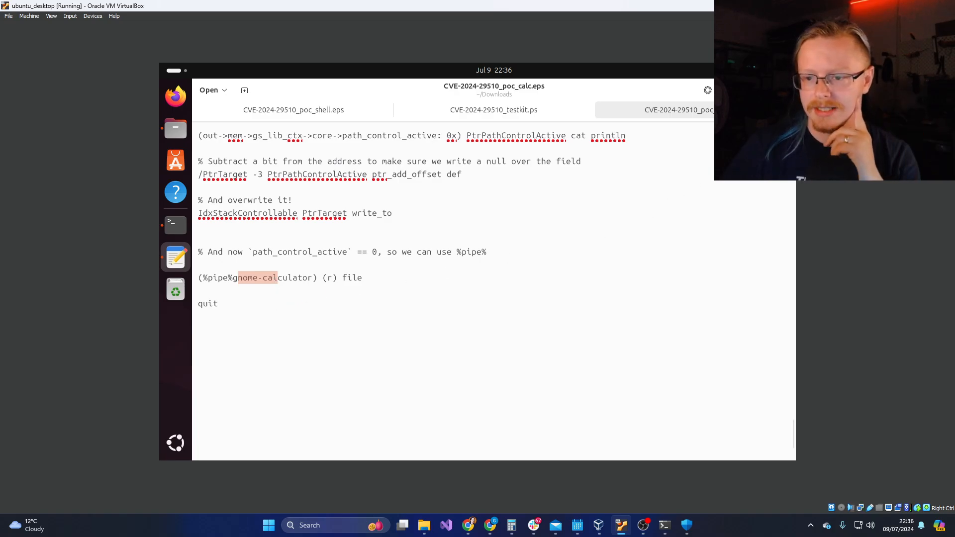
click(294, 109)
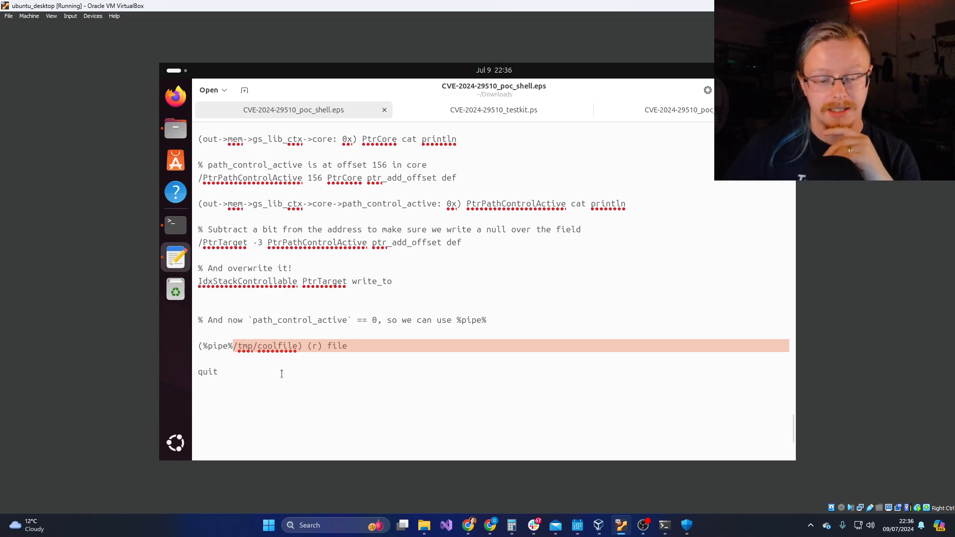
mouse_move(357, 345)
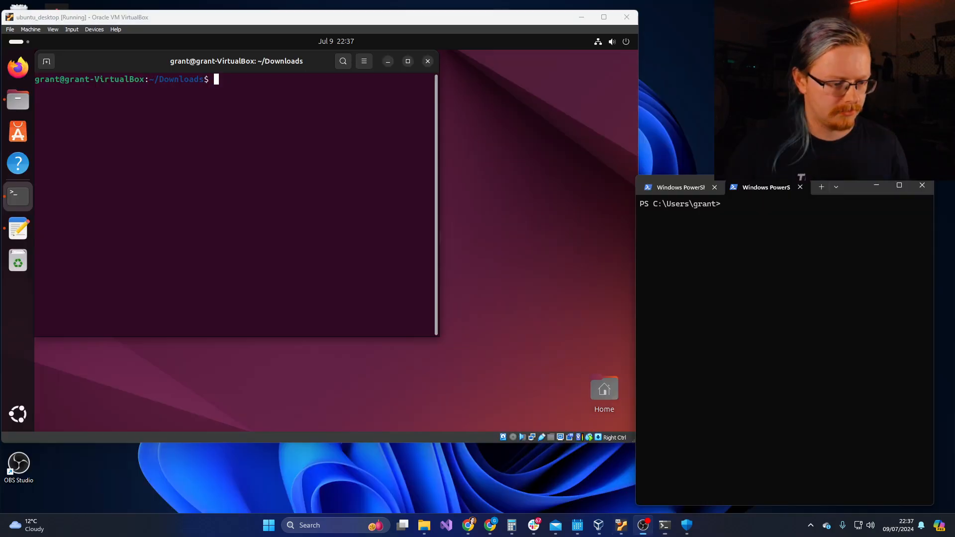
mouse_move(795, 325)
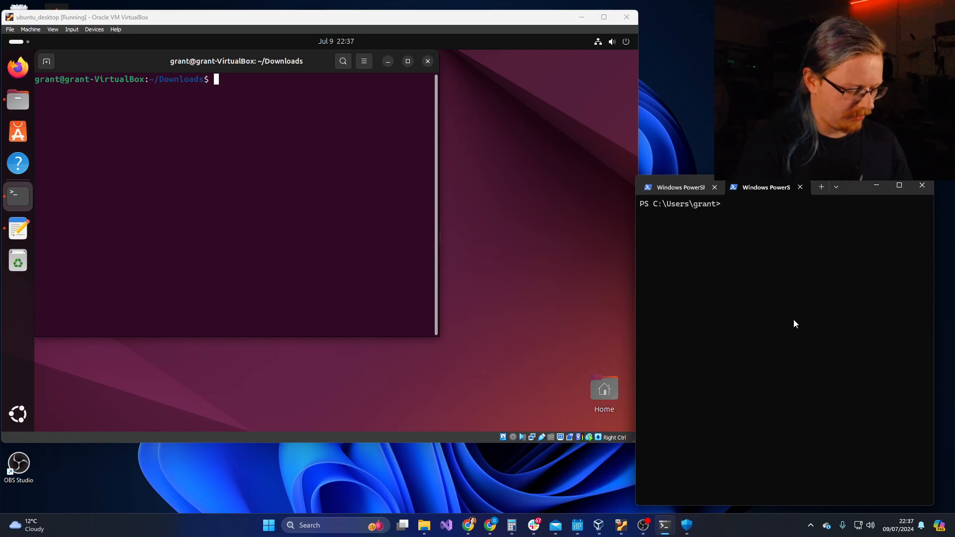
Step: Start ncat -lvp 9001 in PowerShell and type clear in the Ubuntu terminal
text(n)
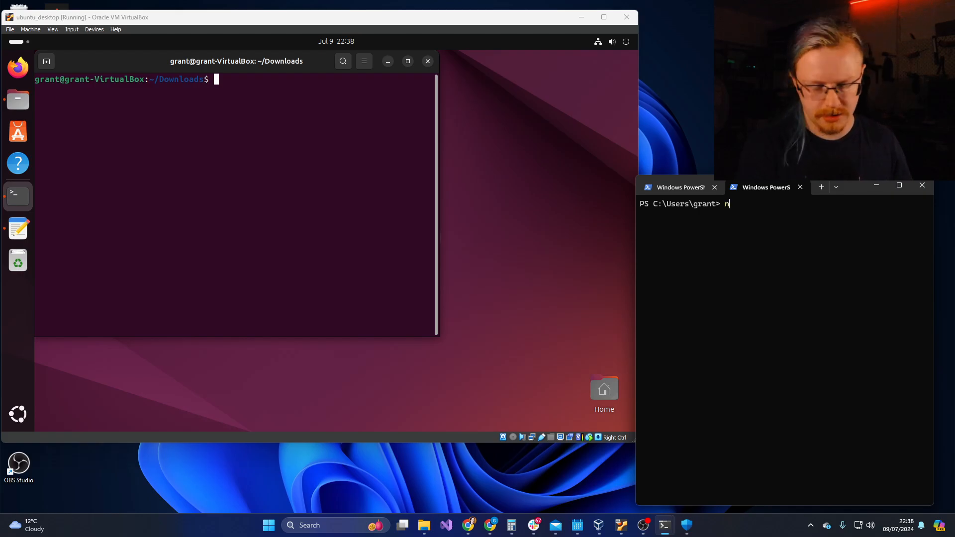
text(cat -lv)
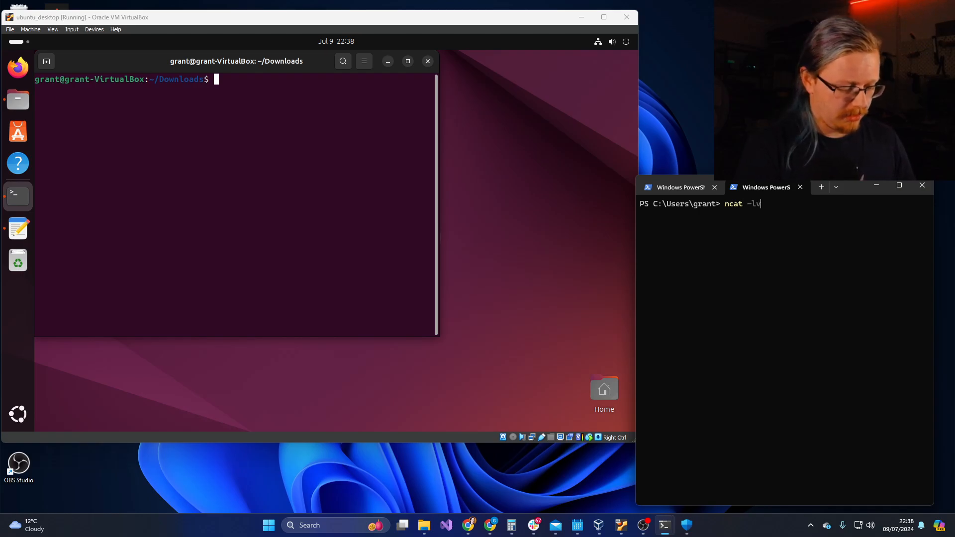
text(p 9001)
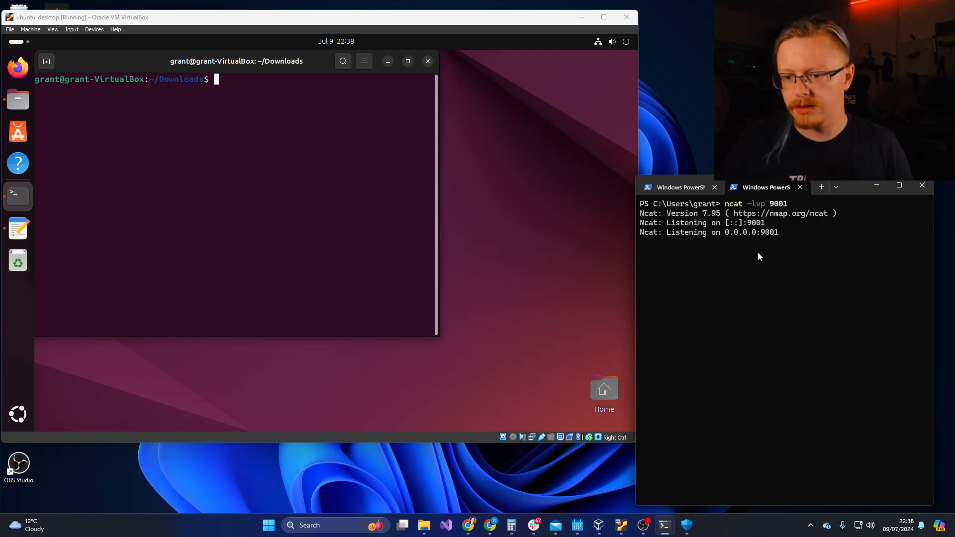
text(clear)
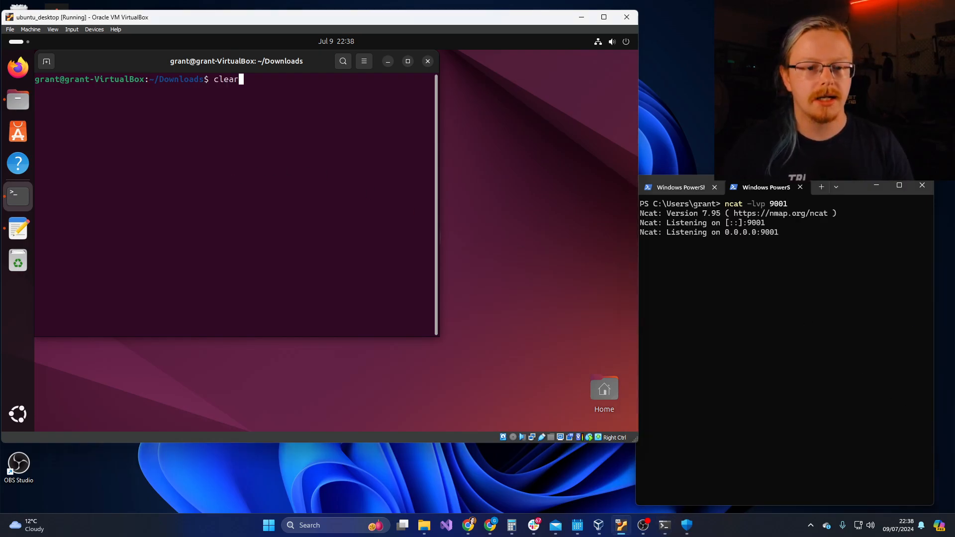
Step: Run sudo ghostscript on CVE-2024-29510_poc_shell.eps and see ncat log a connection from 192.168.1.152
text(sudo ghostscript -q -dNODISPLAY -dBATCH CVE-2024-29510_poc_shell.eps)
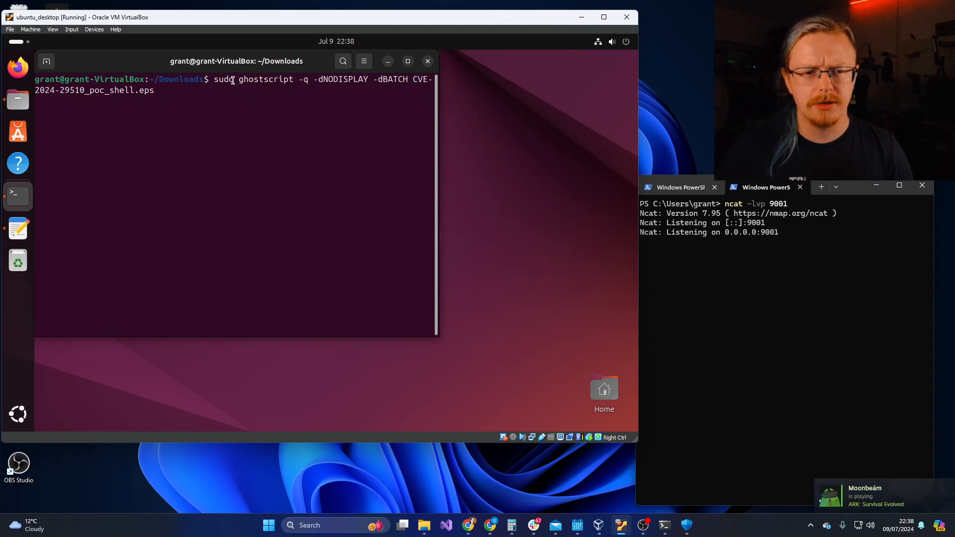
double_click(224, 79)
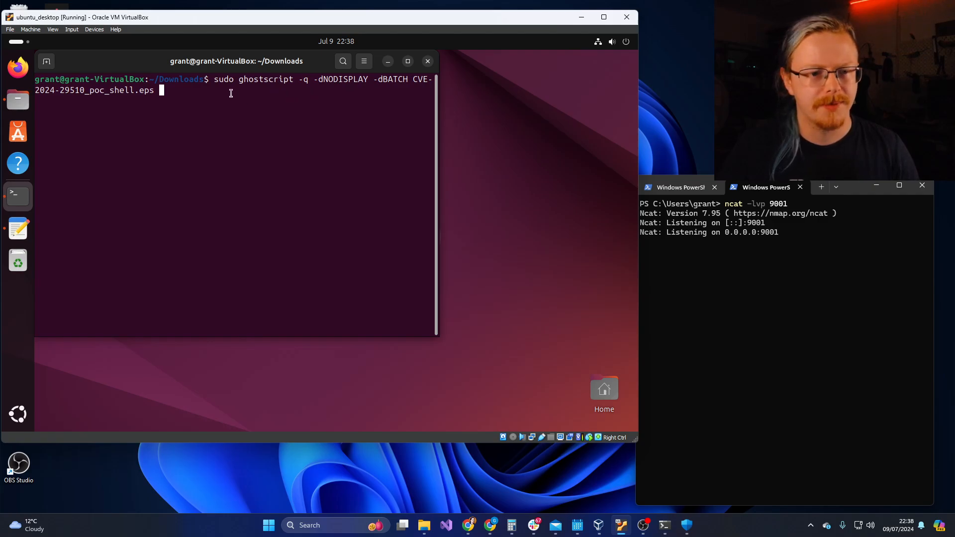
key(Return)
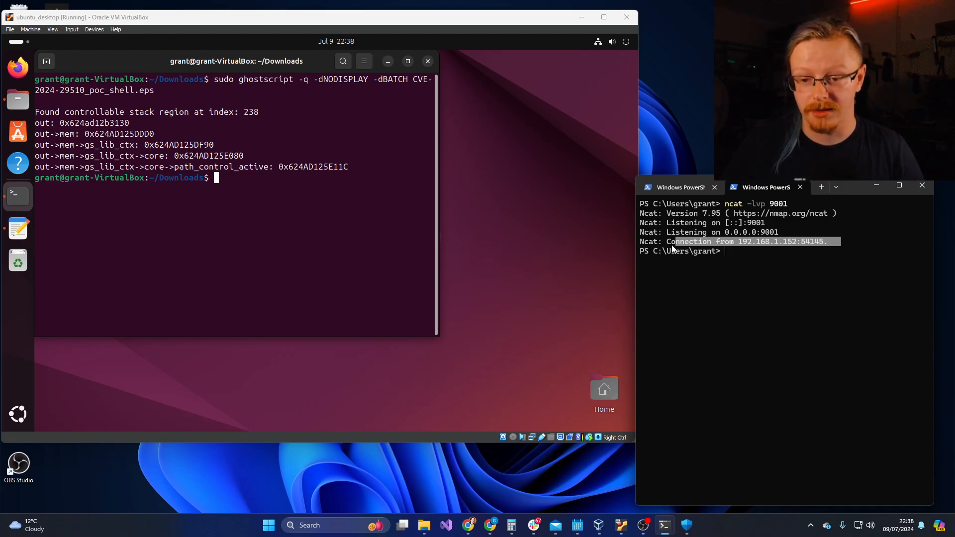
mouse_move(495, 348)
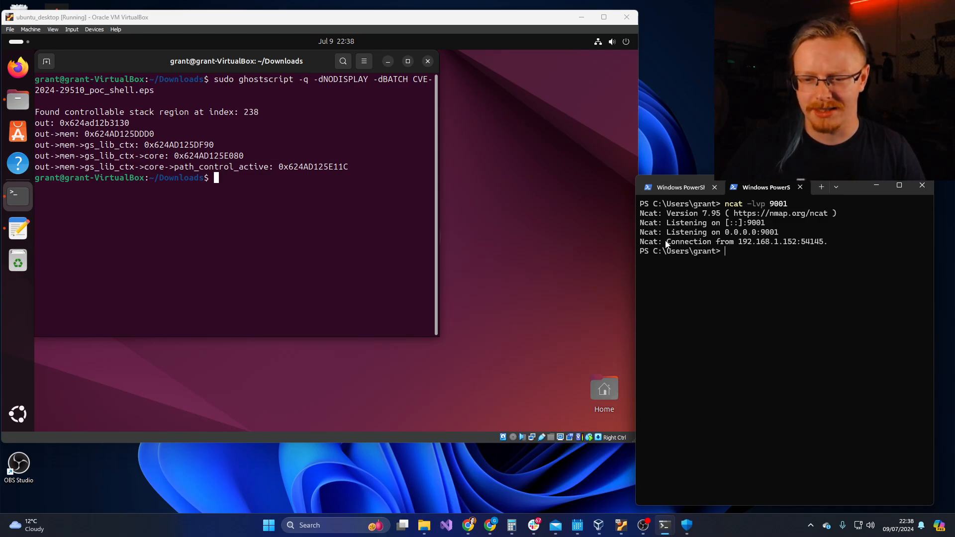
drag(666, 241, 782, 241)
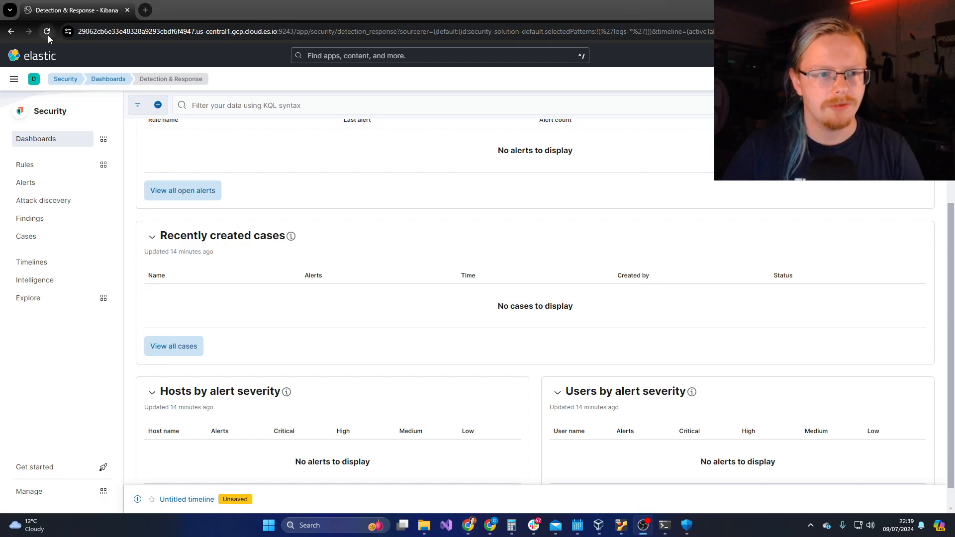
Step: Reload the Detection & Response dashboard and check the Alerts and Open alerts by rule panels show nothing
click(47, 31)
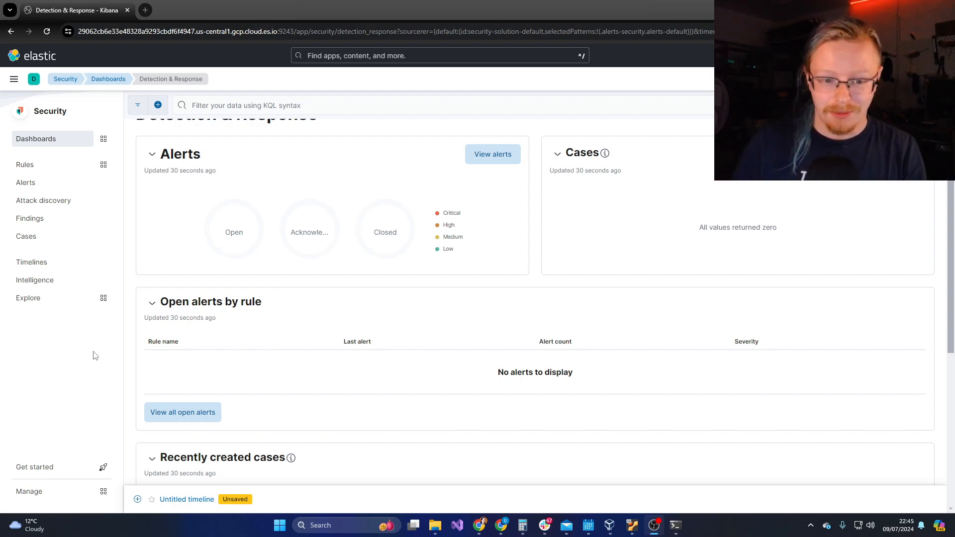
scroll(down, 3)
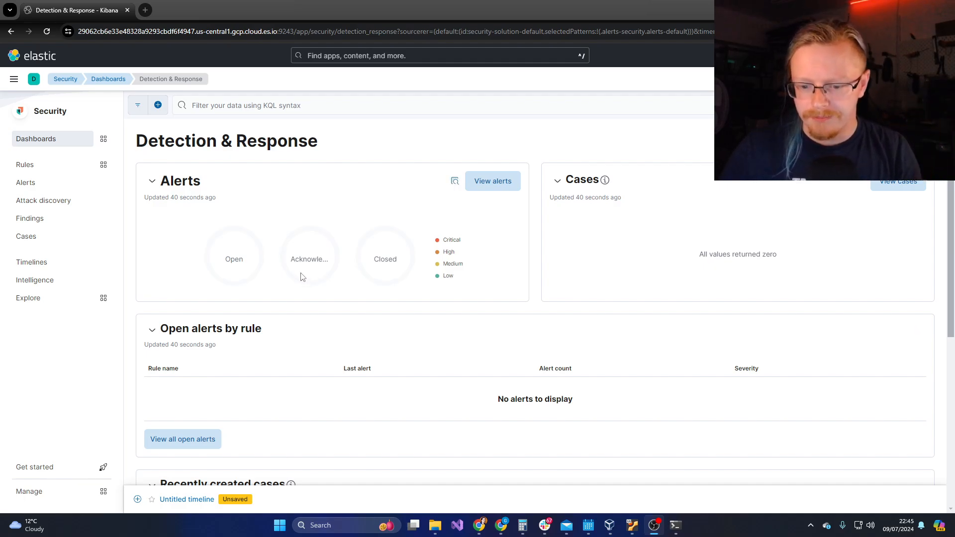
mouse_move(299, 276)
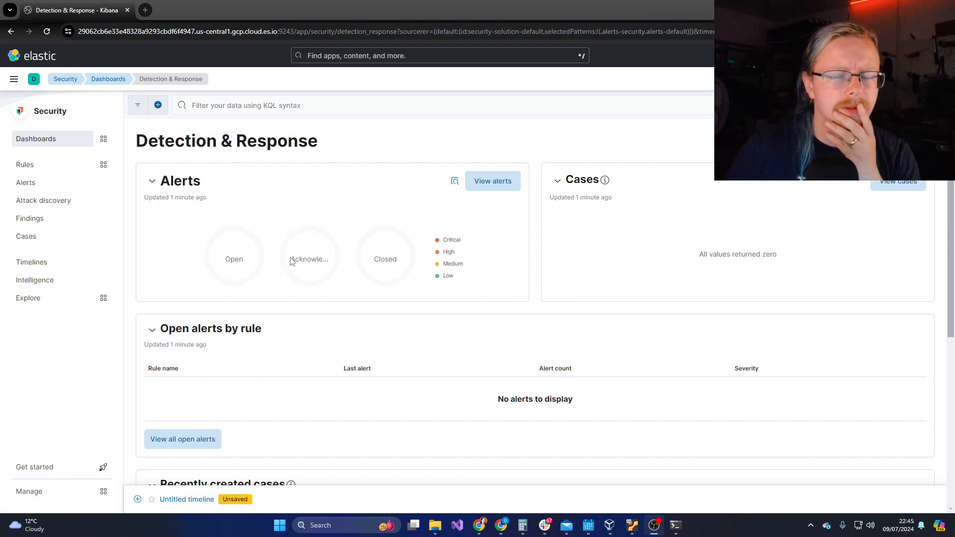
mouse_move(295, 230)
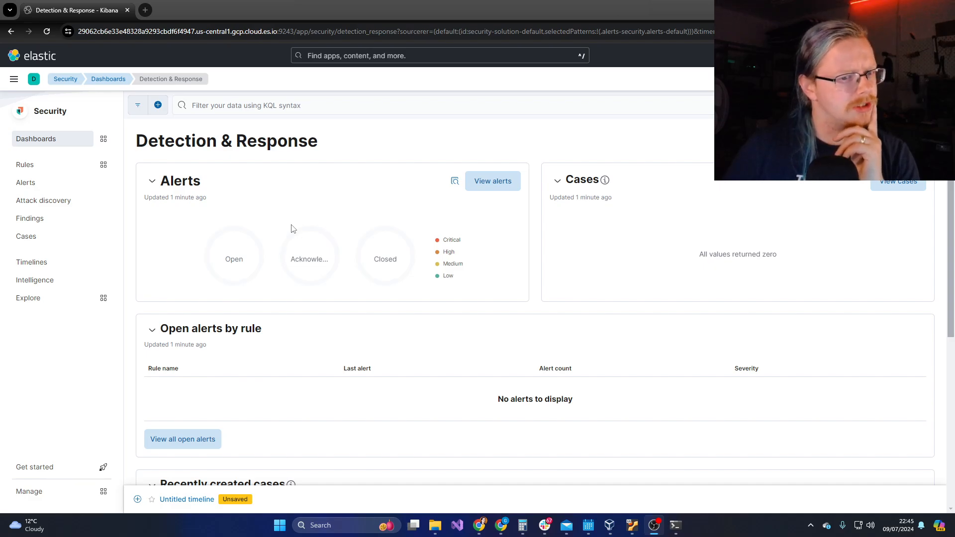
mouse_move(268, 221)
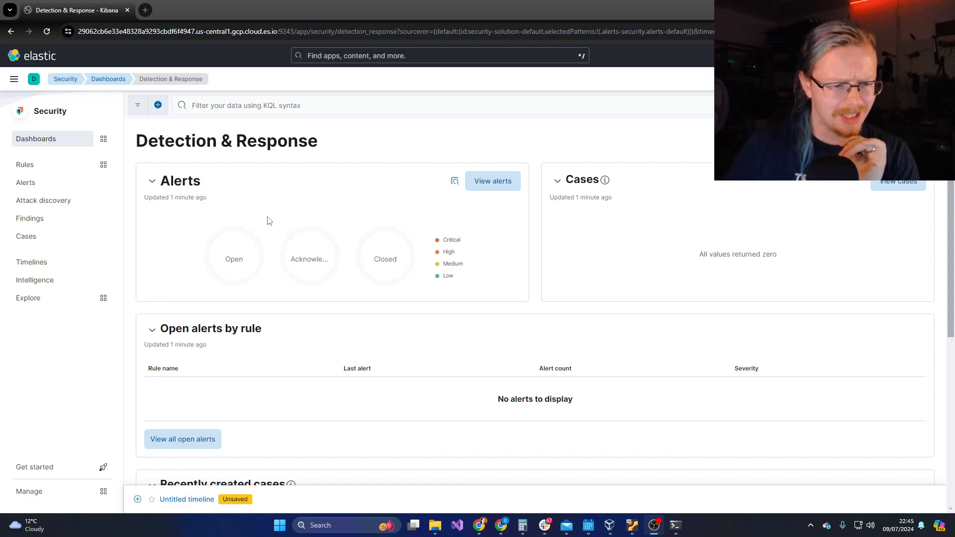
mouse_move(262, 294)
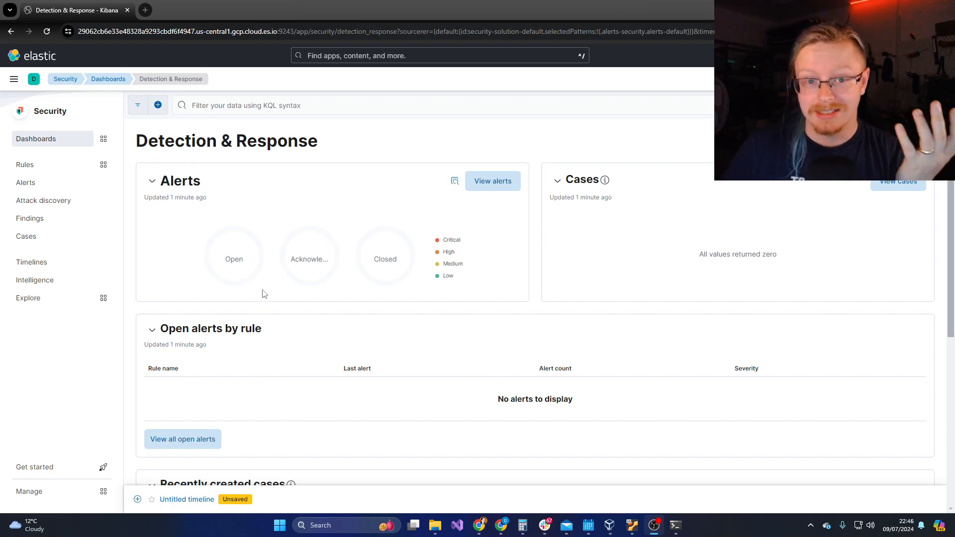
mouse_move(231, 267)
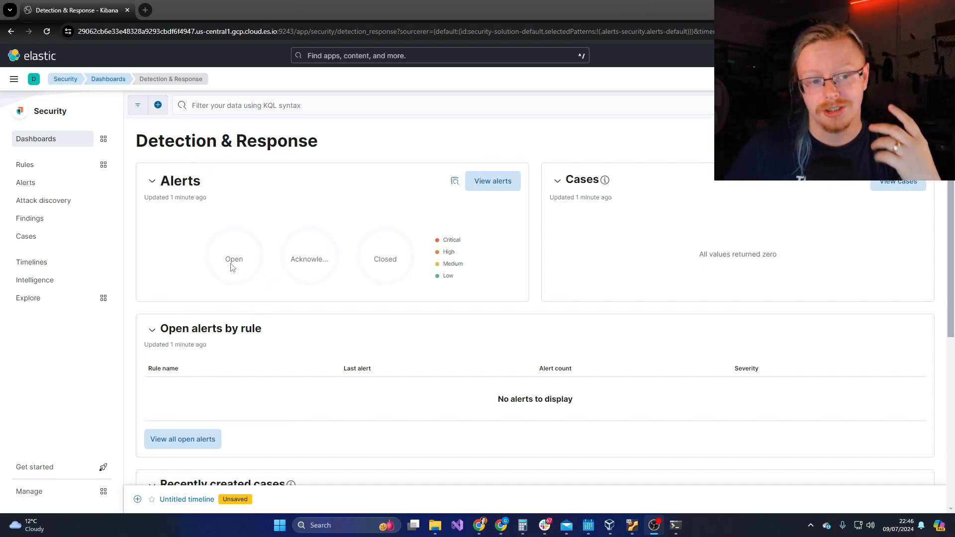
mouse_move(234, 259)
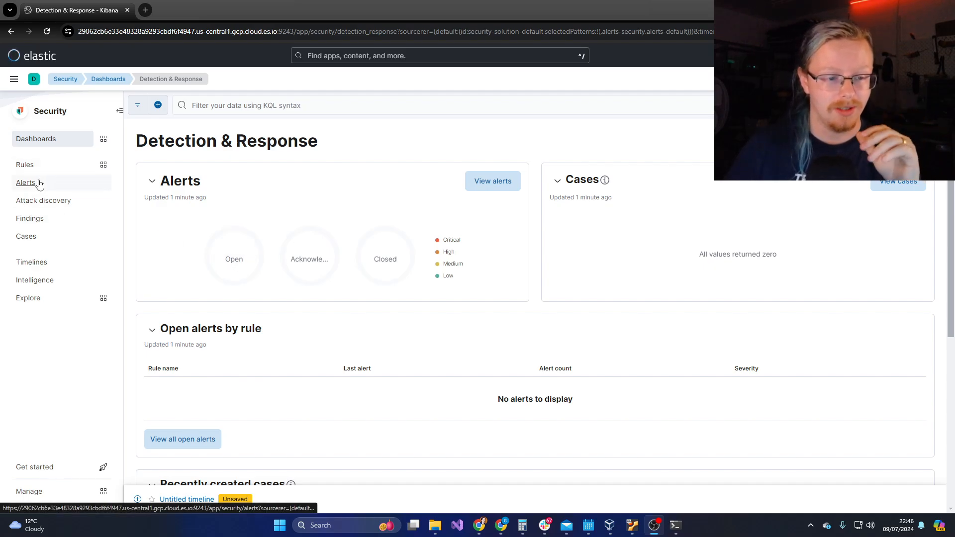
Step: From Rules open Detection rules (SIEM) and start a new Custom query rule
click(24, 164)
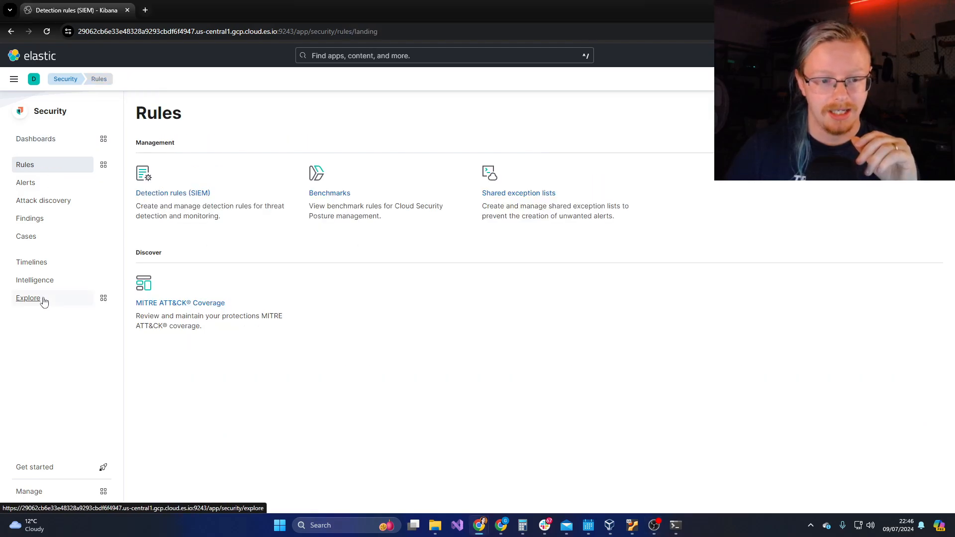
mouse_move(26, 182)
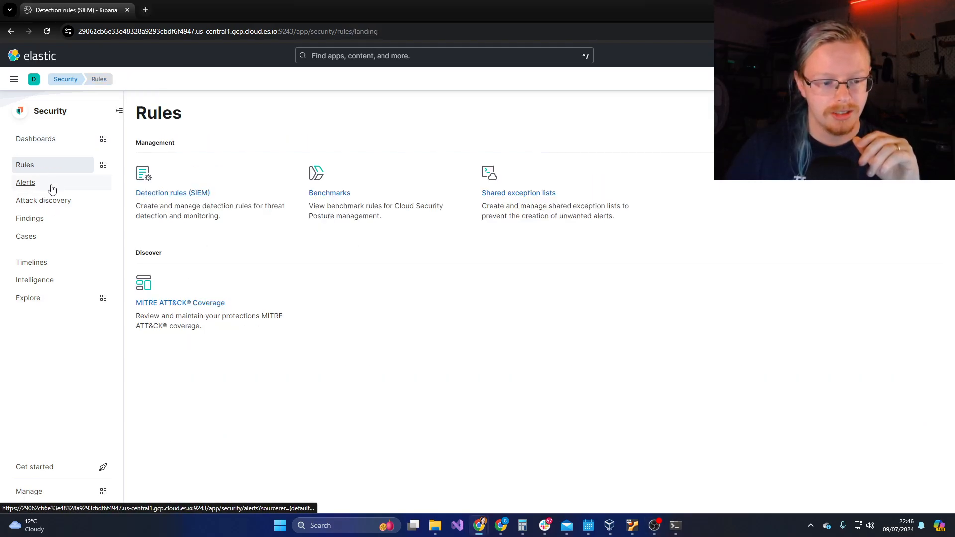
click(172, 194)
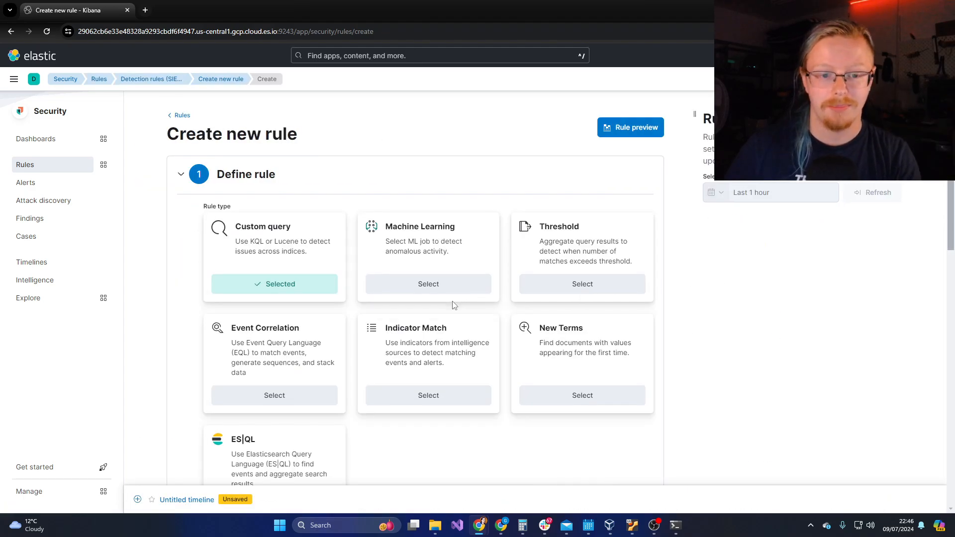
scroll(down, 3)
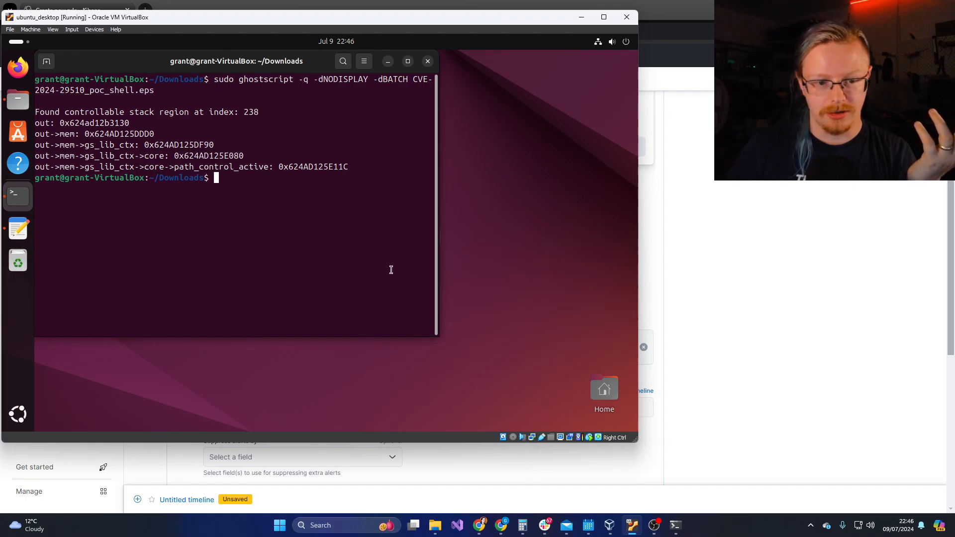
mouse_move(237, 80)
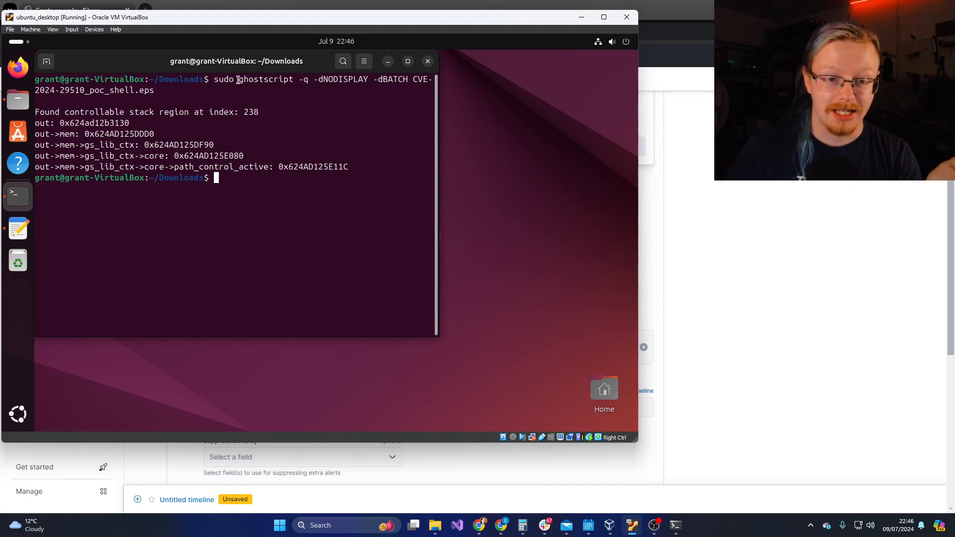
Step: Back in the Ubuntu terminal, highlight the word ghostscript in the sudo command
double_click(265, 80)
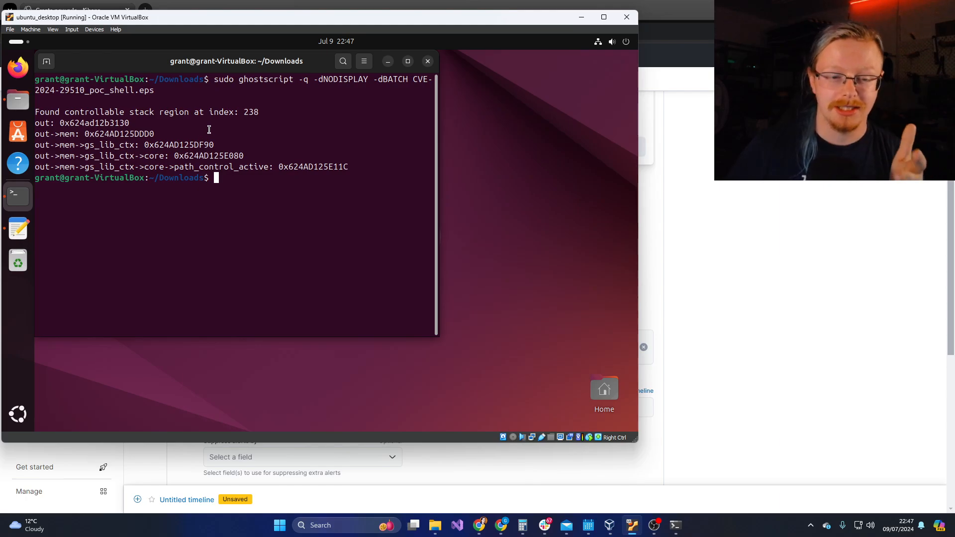
mouse_move(202, 129)
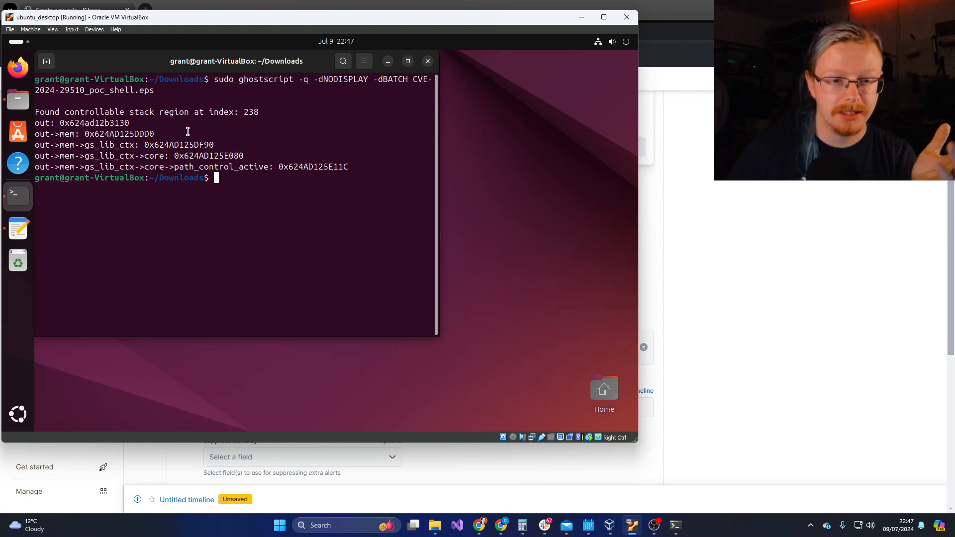
double_click(267, 80)
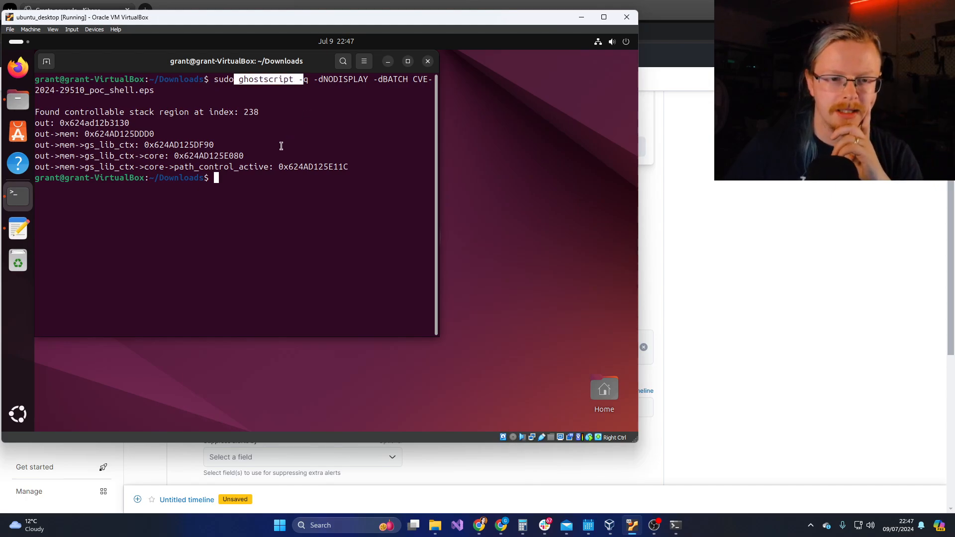
mouse_move(254, 192)
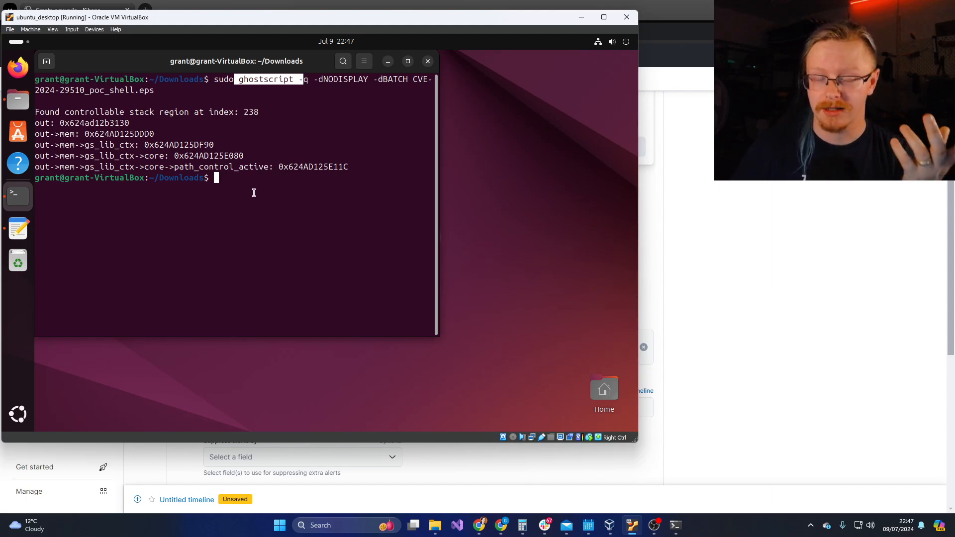
mouse_move(236, 103)
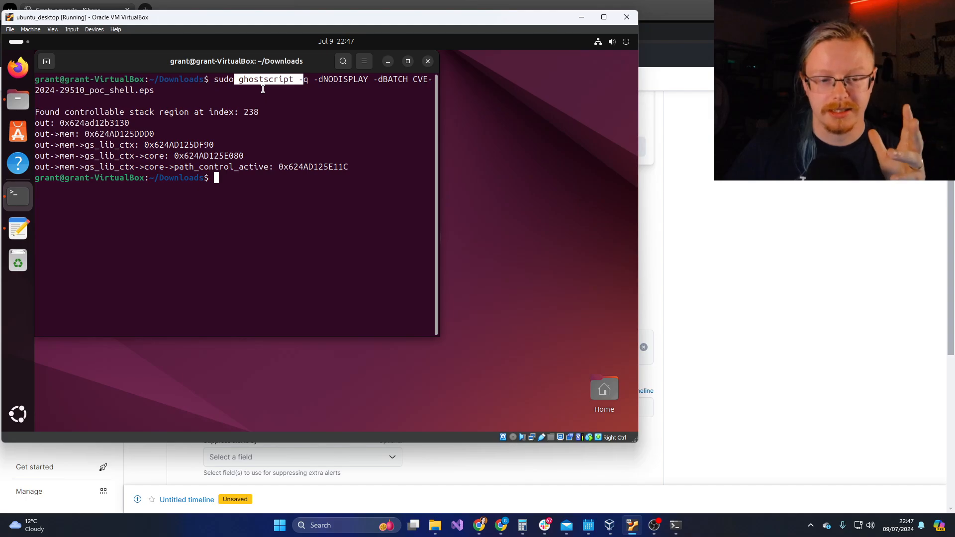
mouse_move(271, 154)
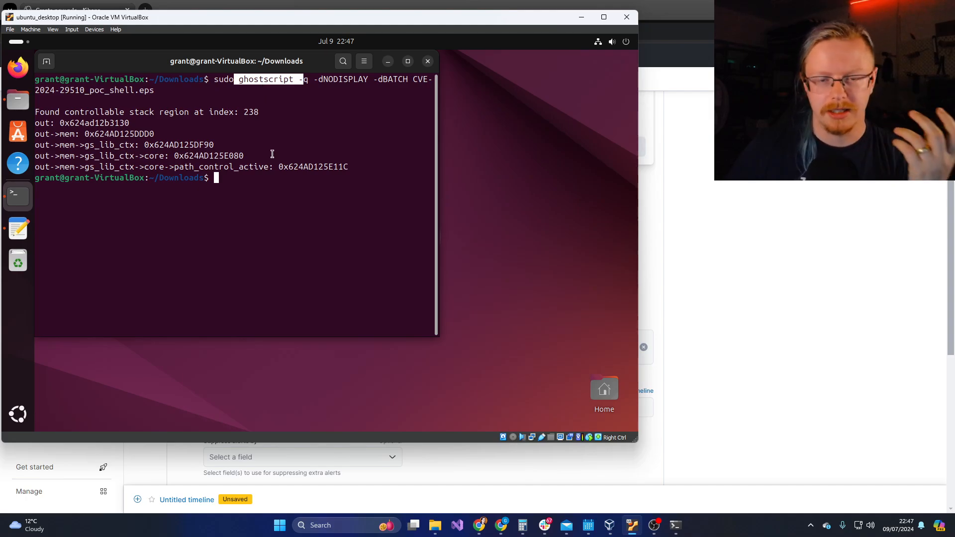